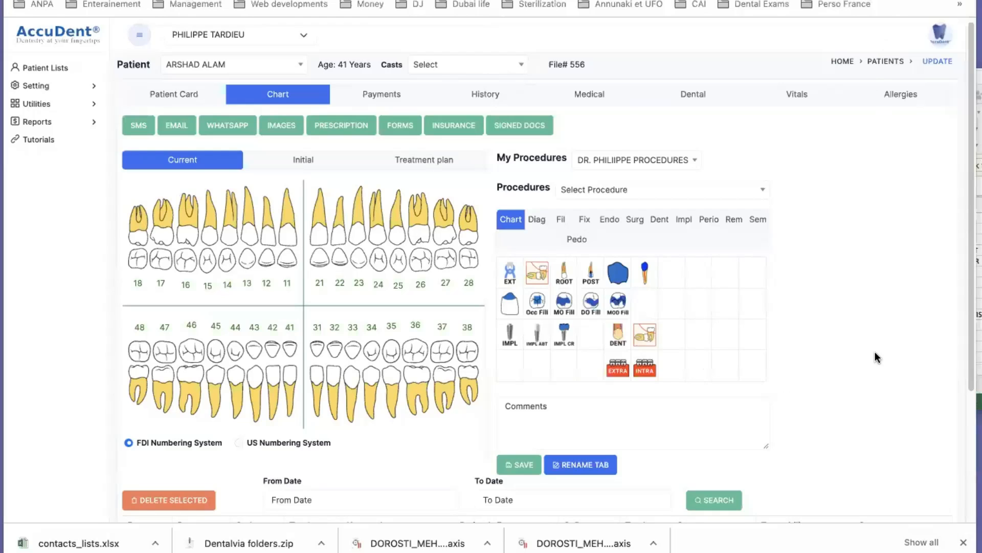
mouse_move(834, 361)
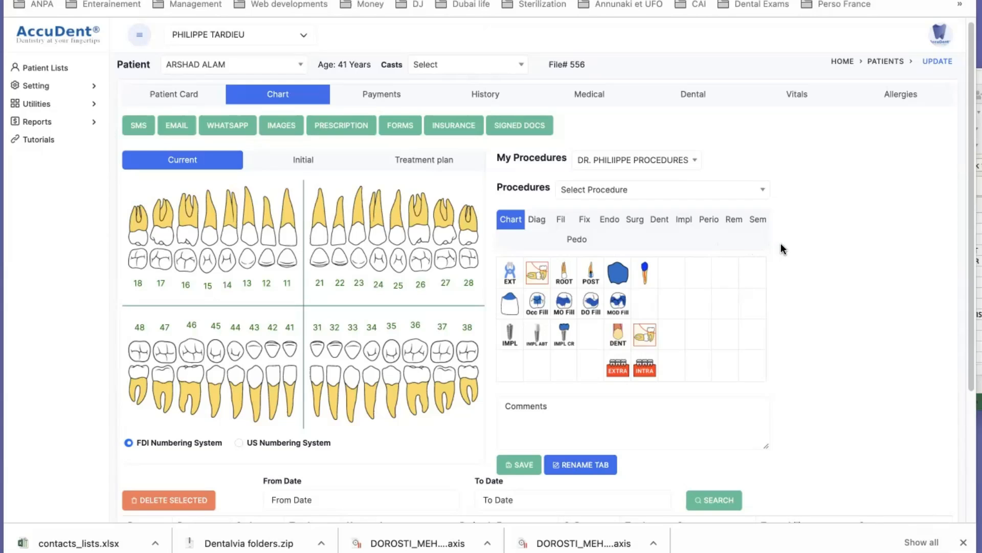
mouse_move(788, 252)
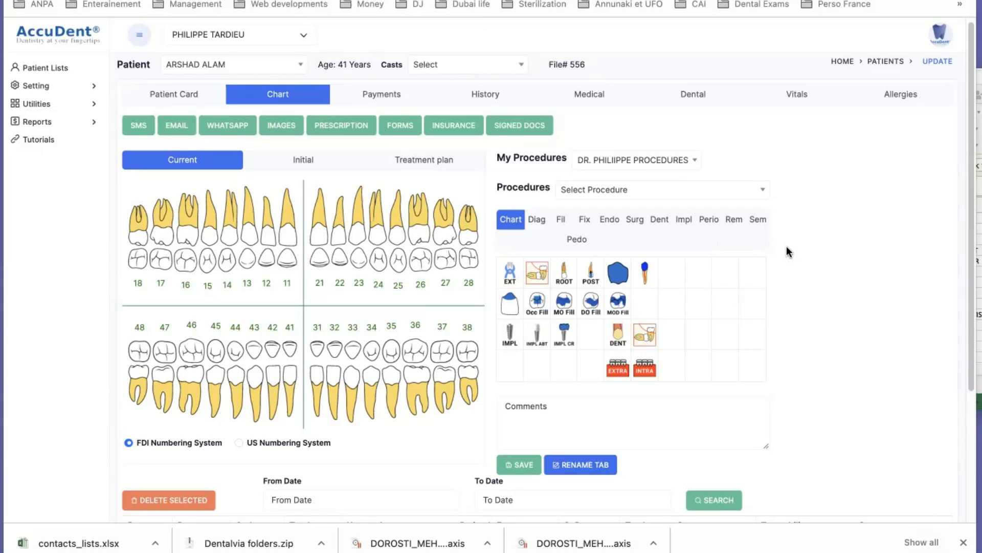
mouse_move(787, 258)
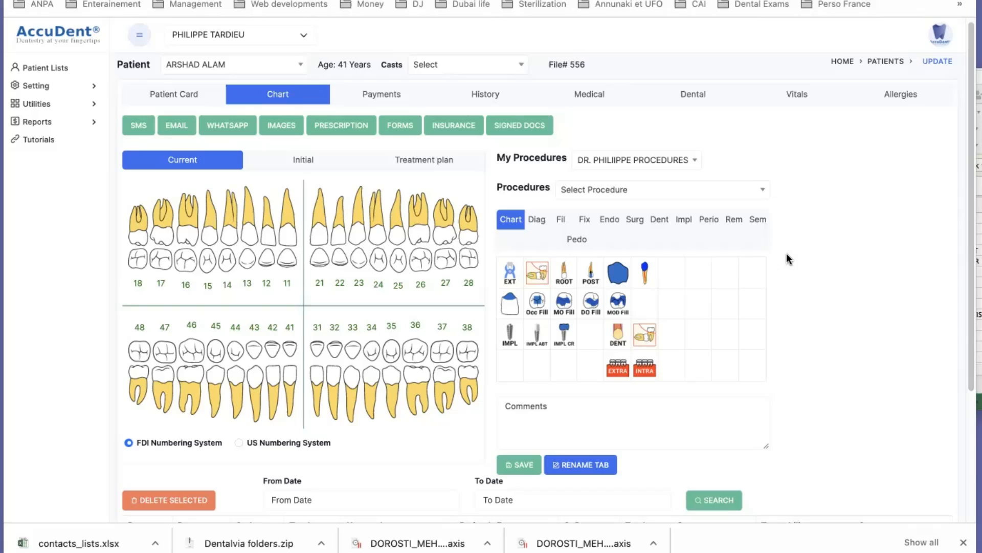
mouse_move(200, 119)
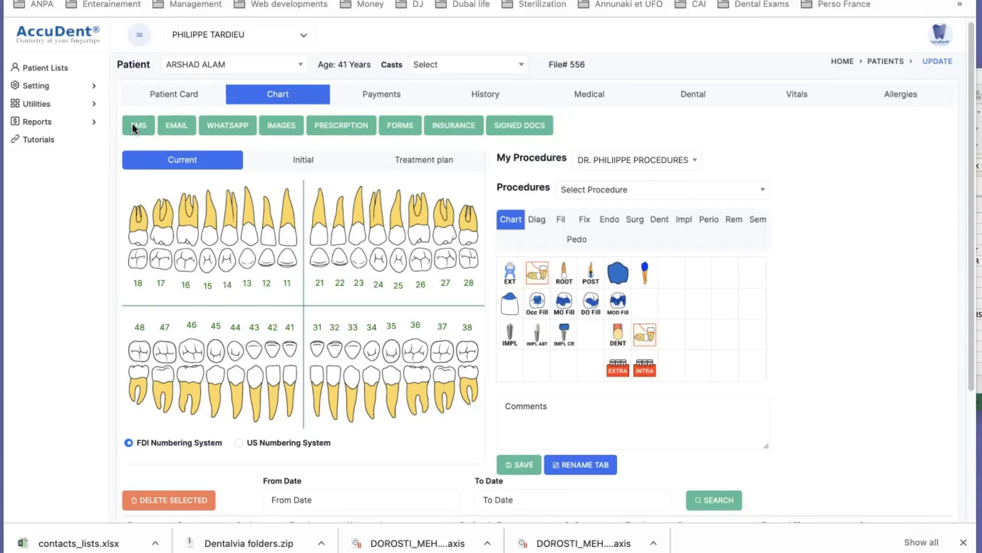
mouse_move(162, 137)
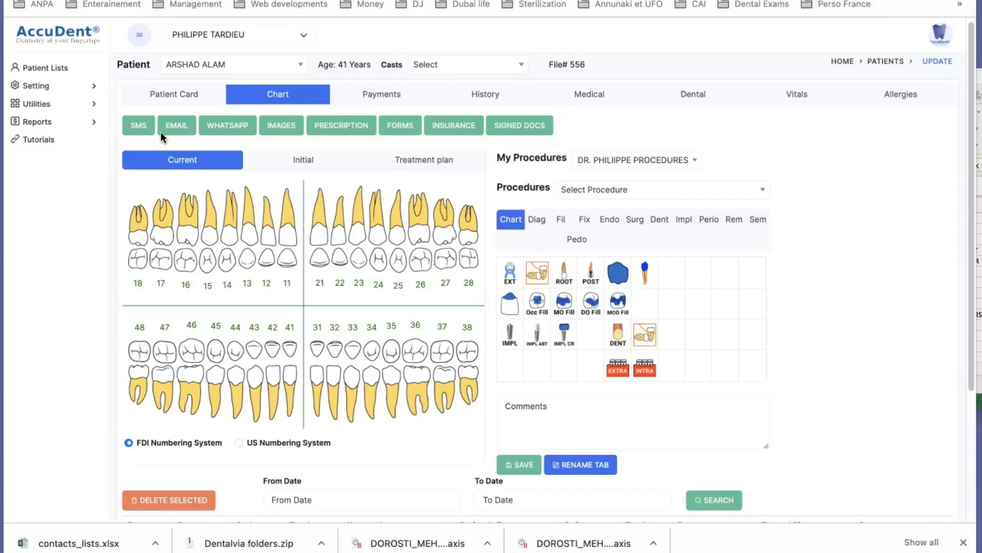
mouse_move(181, 129)
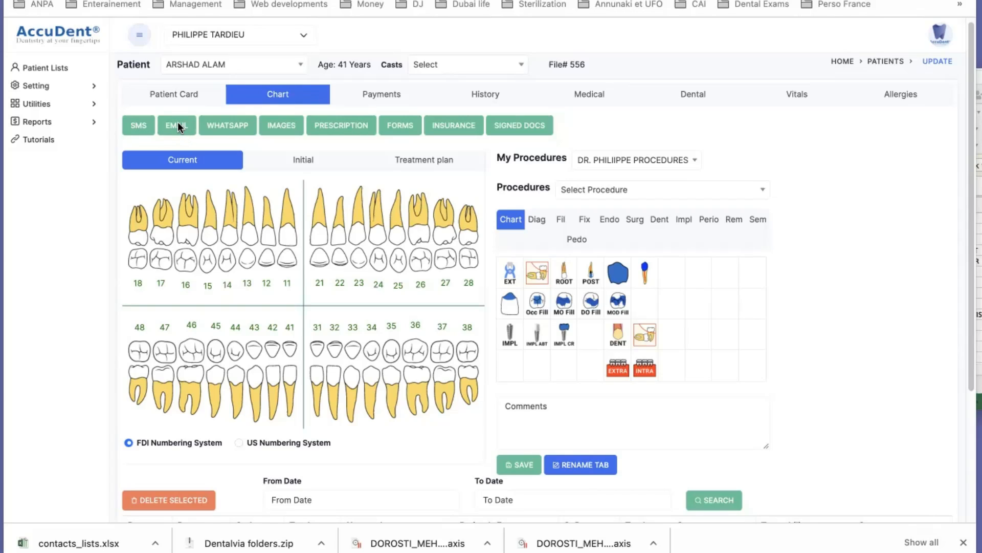
mouse_move(86, 144)
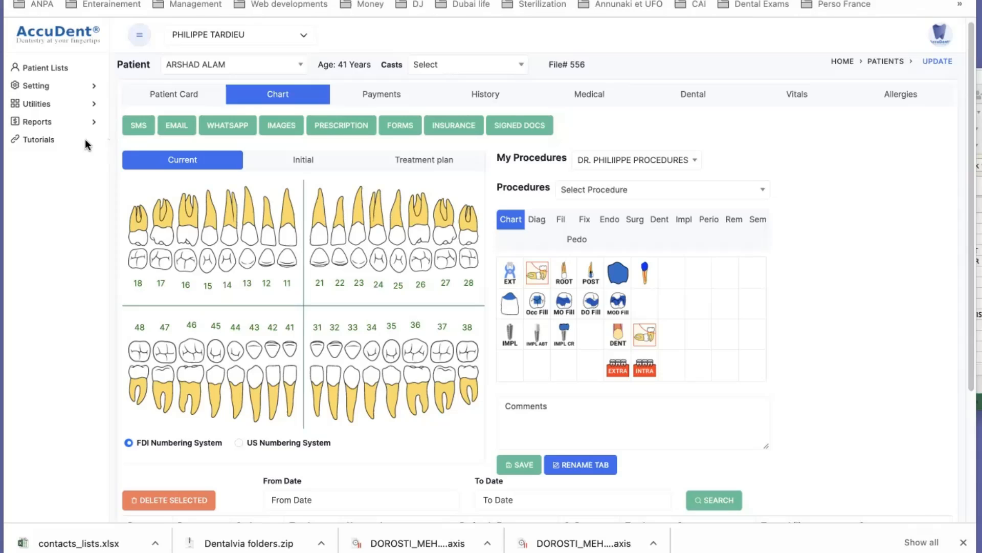
mouse_move(38, 122)
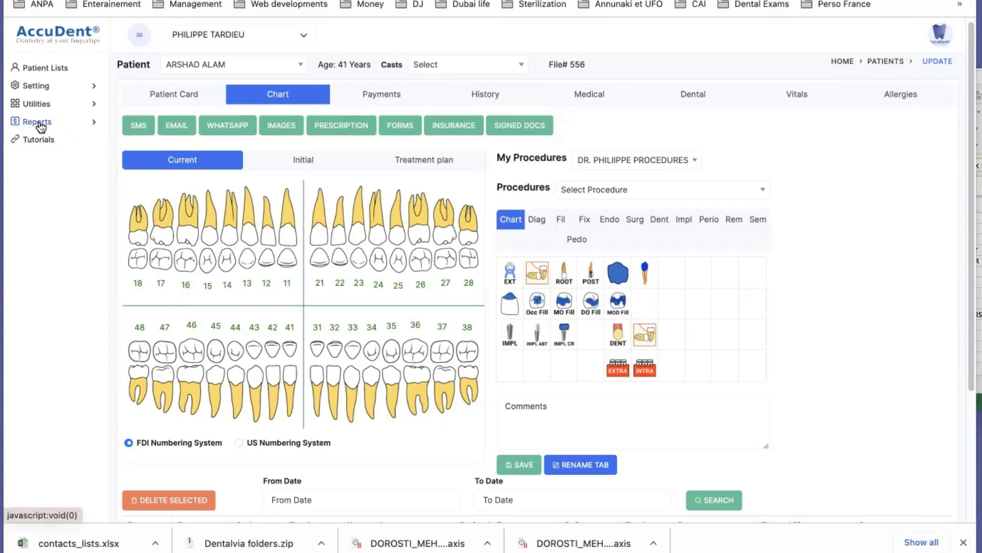
Expand the Reports and Utilities sidebar sections to list their pages
left_click(36, 121)
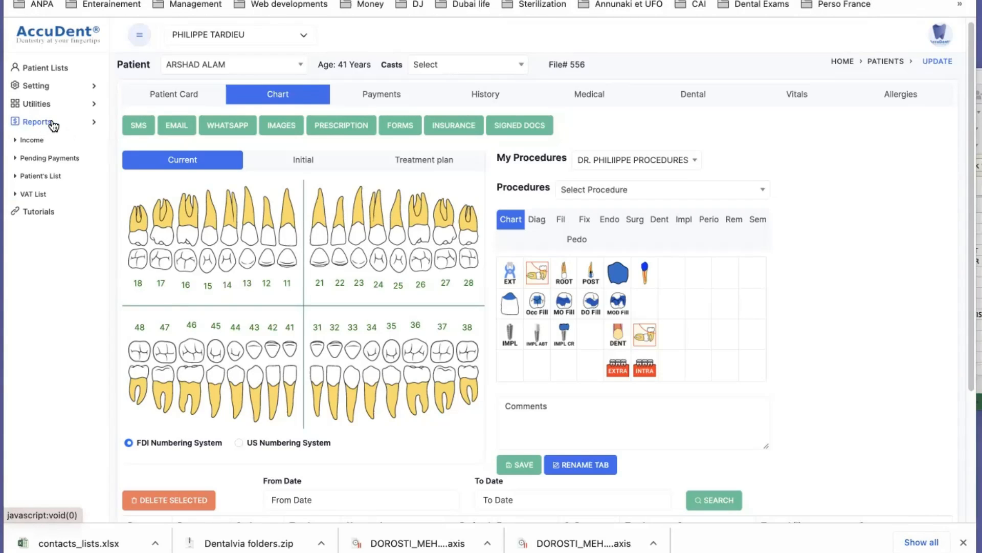
mouse_move(32, 193)
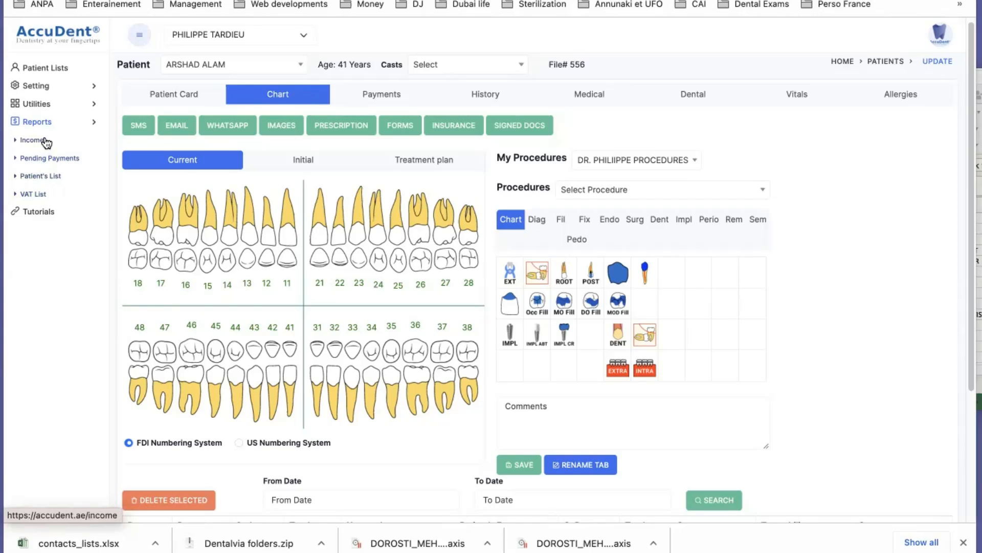
left_click(35, 104)
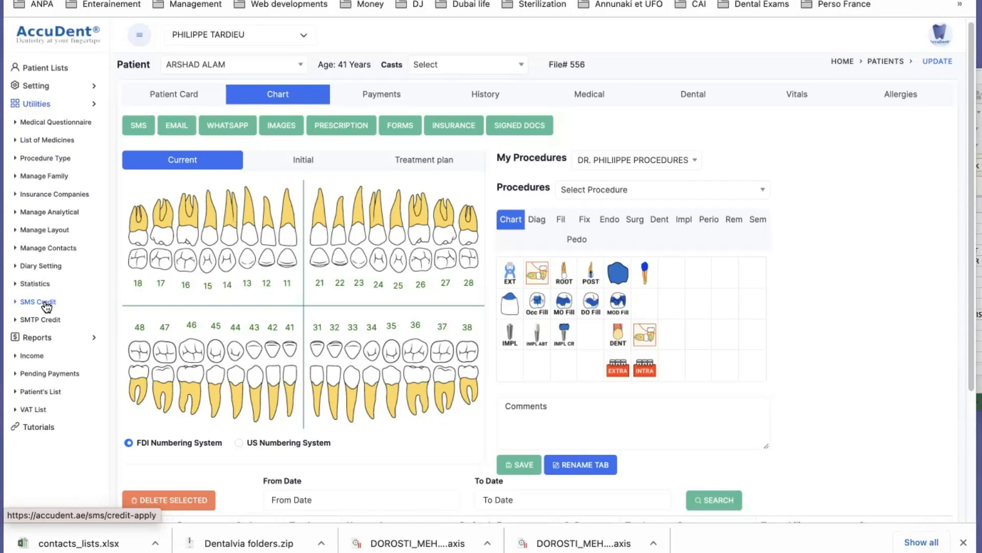
Show the SMS Credit page: 2000 total, 187 used, 1813 remaining
left_click(38, 301)
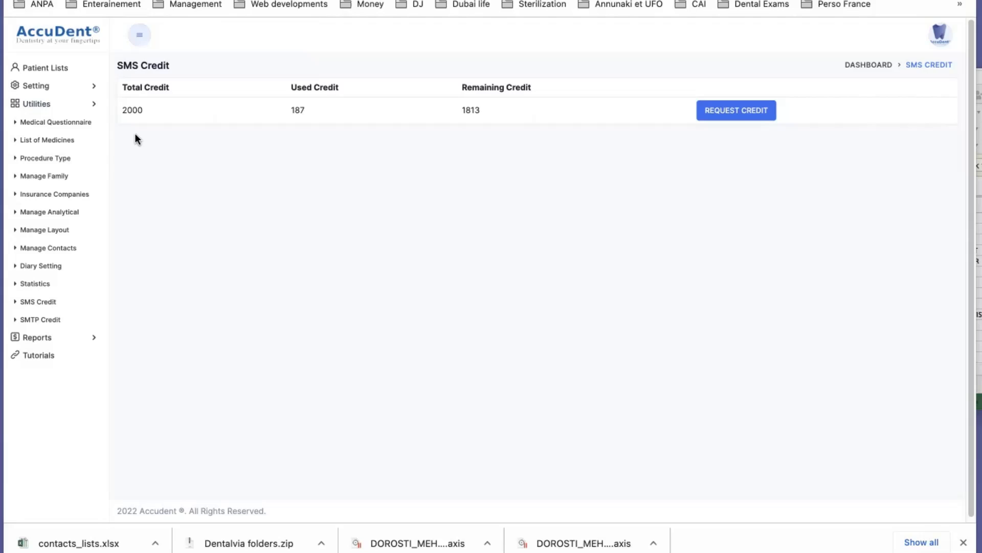
mouse_move(136, 125)
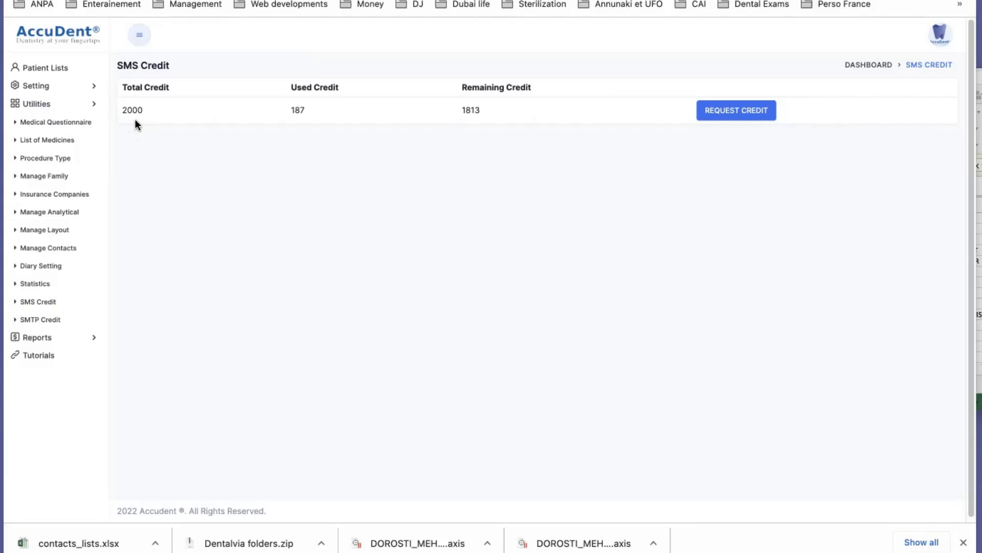
mouse_move(471, 133)
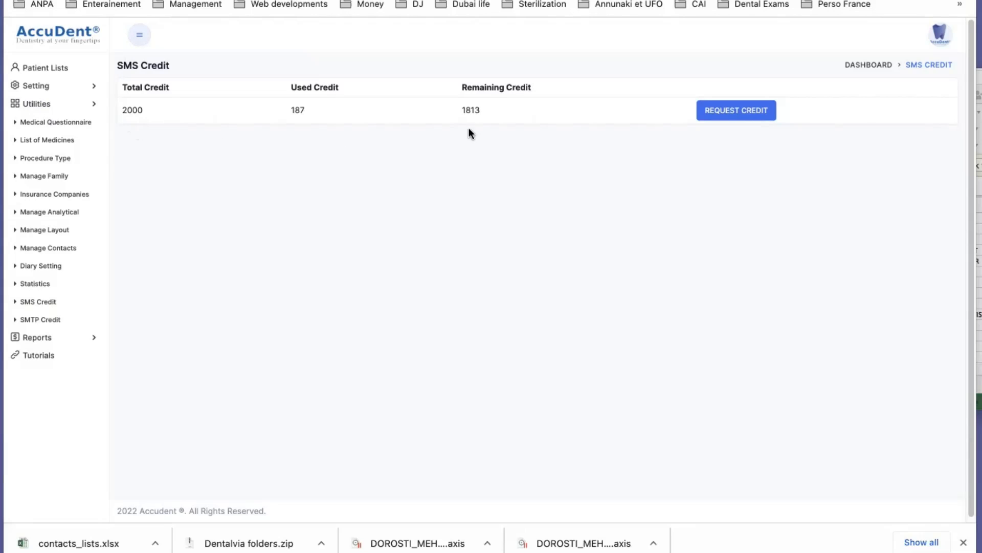
mouse_move(482, 123)
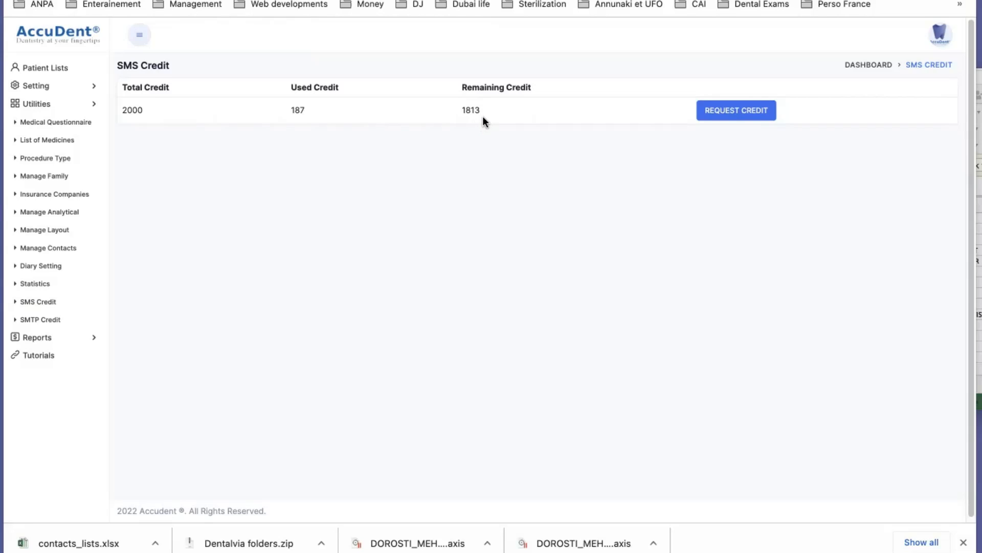
mouse_move(439, 128)
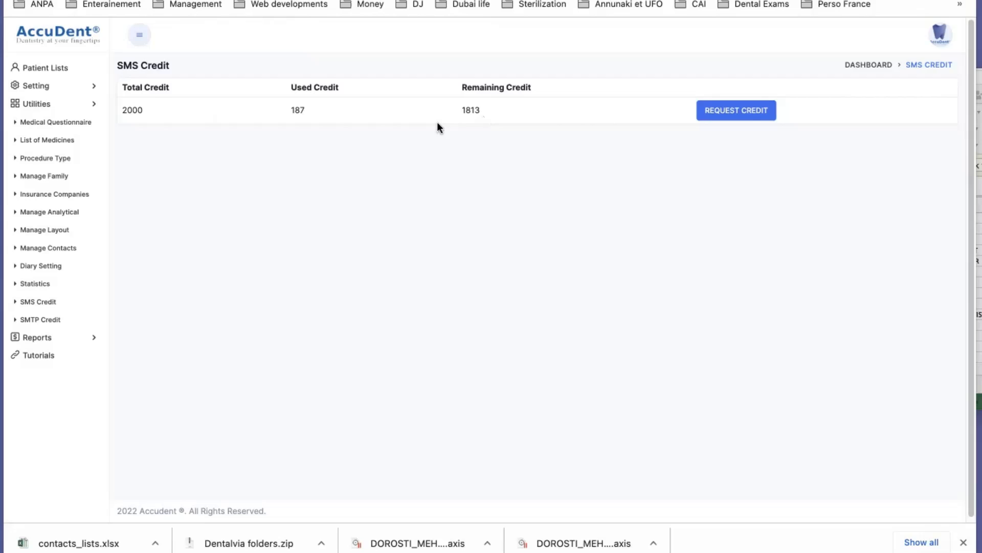
mouse_move(316, 117)
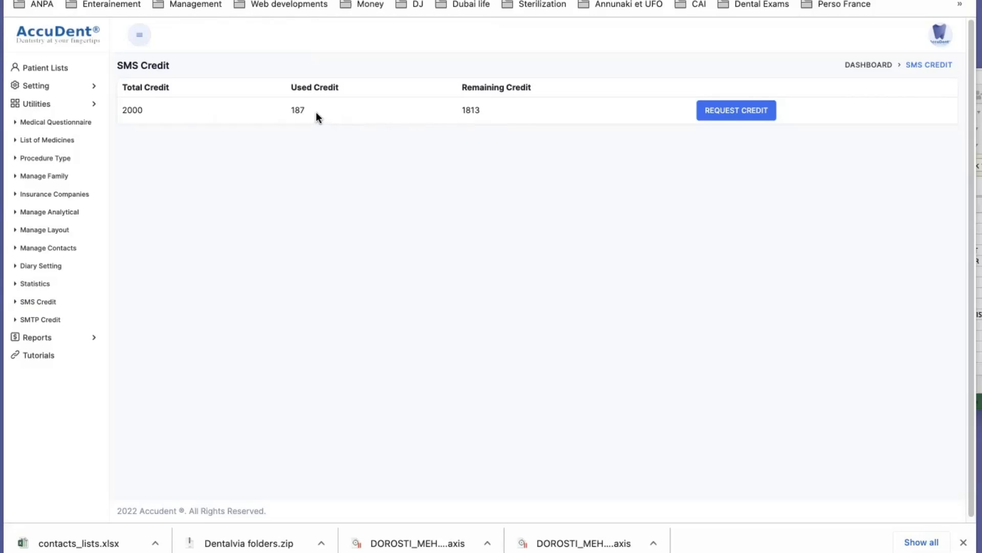
mouse_move(448, 61)
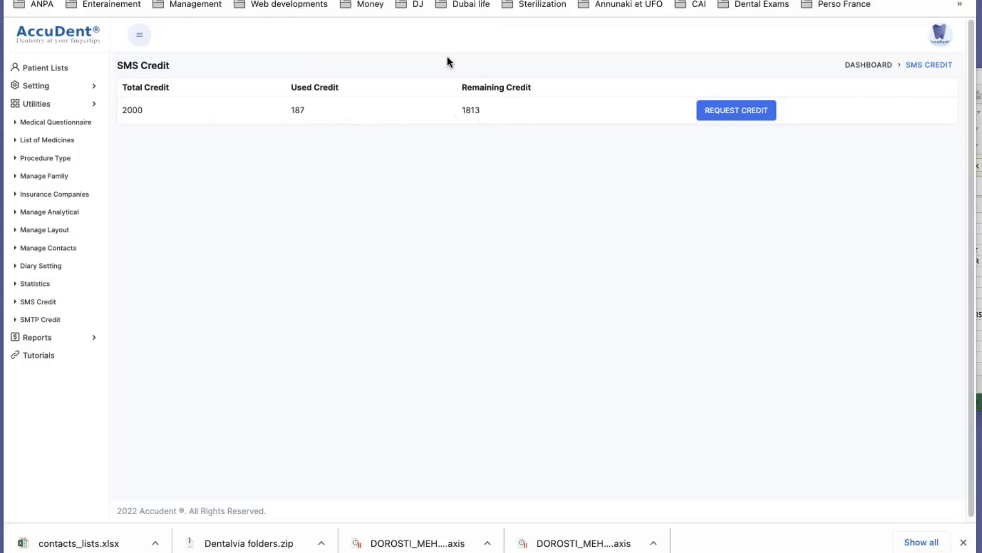
mouse_move(613, 145)
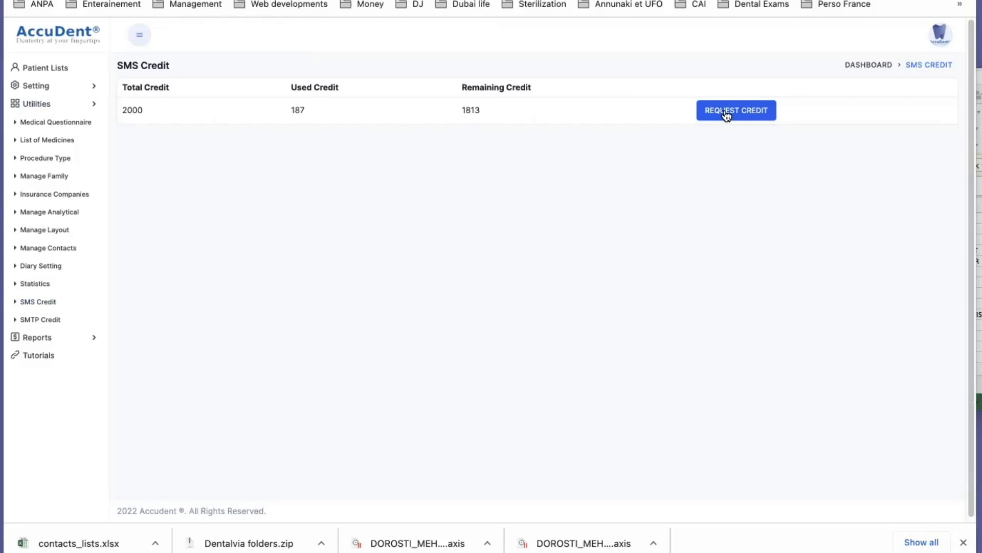
left_click(736, 111)
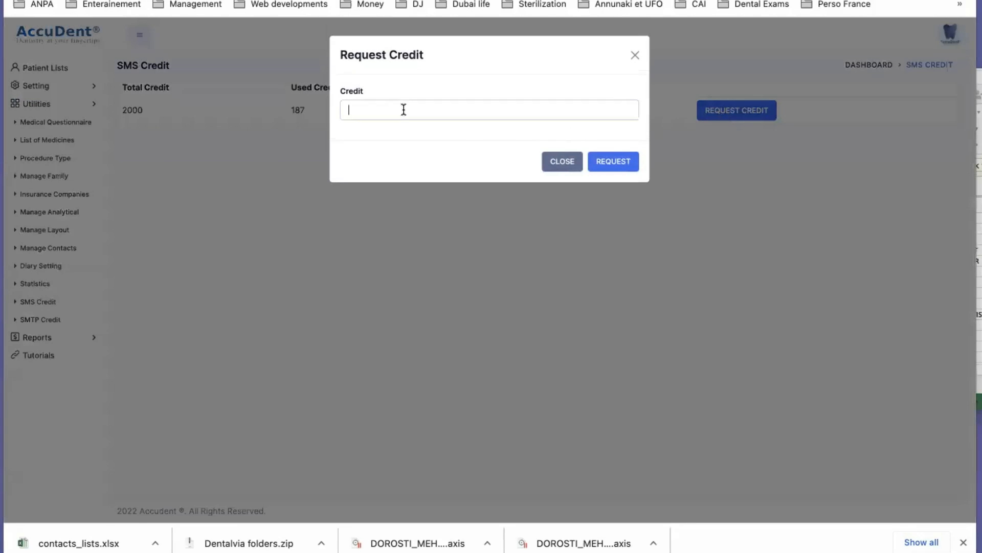
left_click(489, 109)
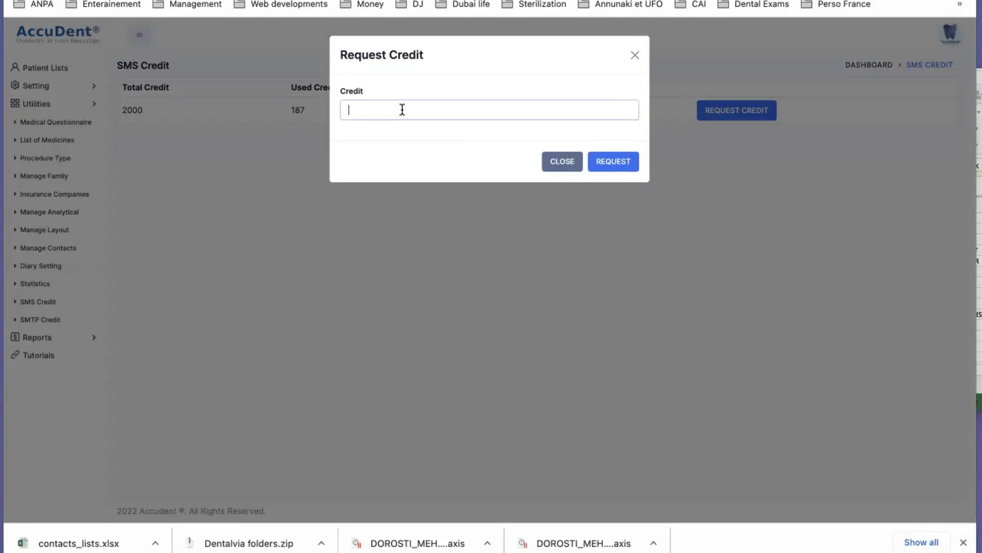
type("1000")
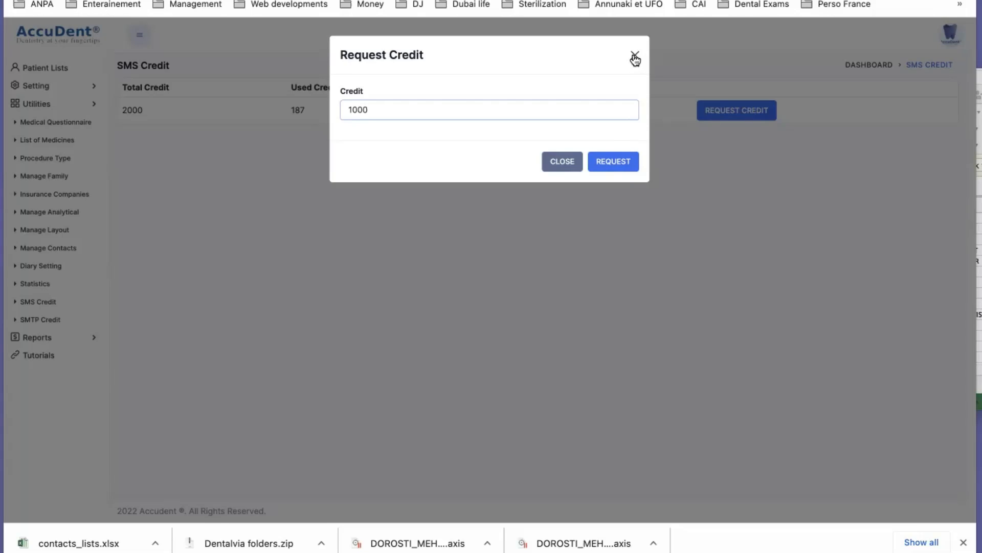
left_click(635, 58)
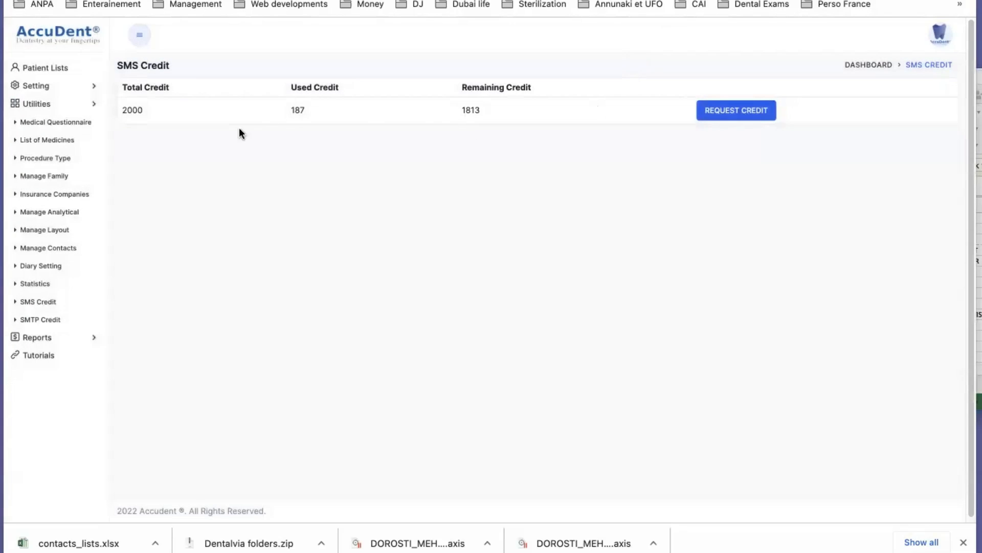
mouse_move(121, 249)
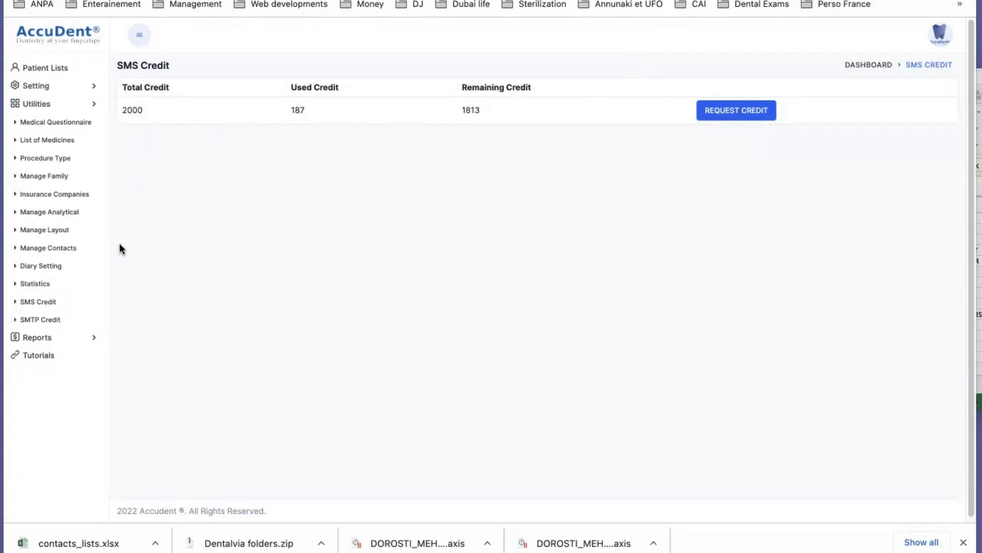
mouse_move(239, 245)
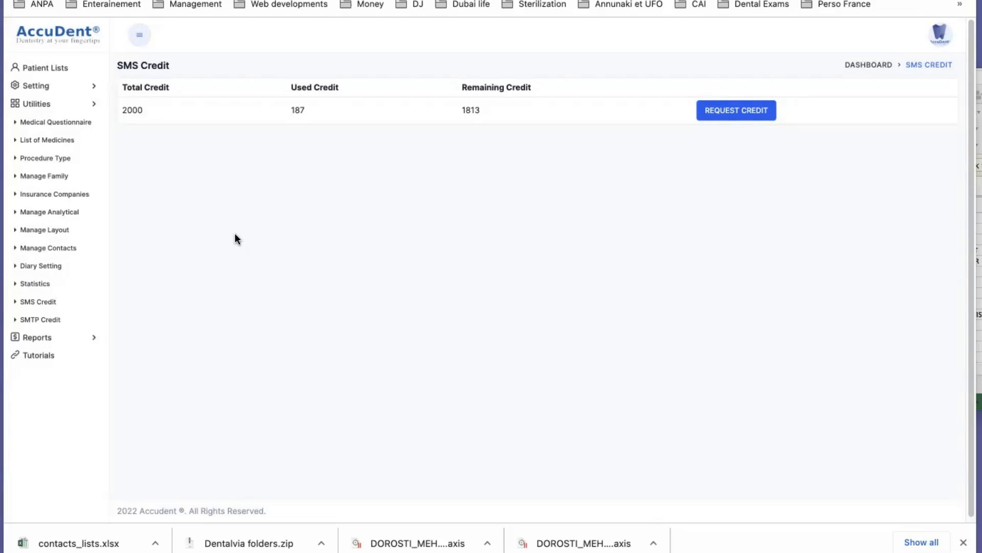
mouse_move(199, 256)
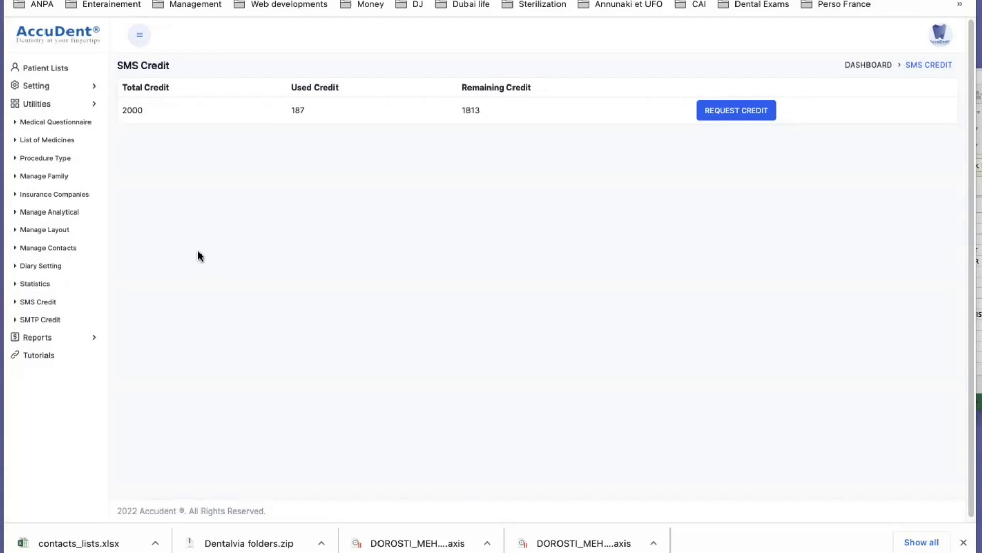
mouse_move(40, 319)
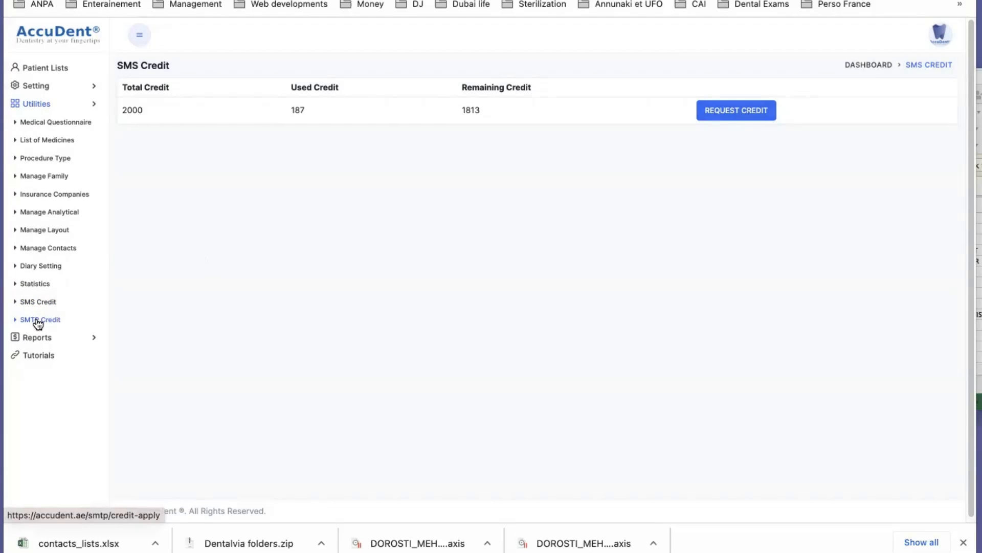
View SMTP Credit (10000 total, 544 used, 9456 left) and dismiss a Request Credit form unsent
left_click(40, 319)
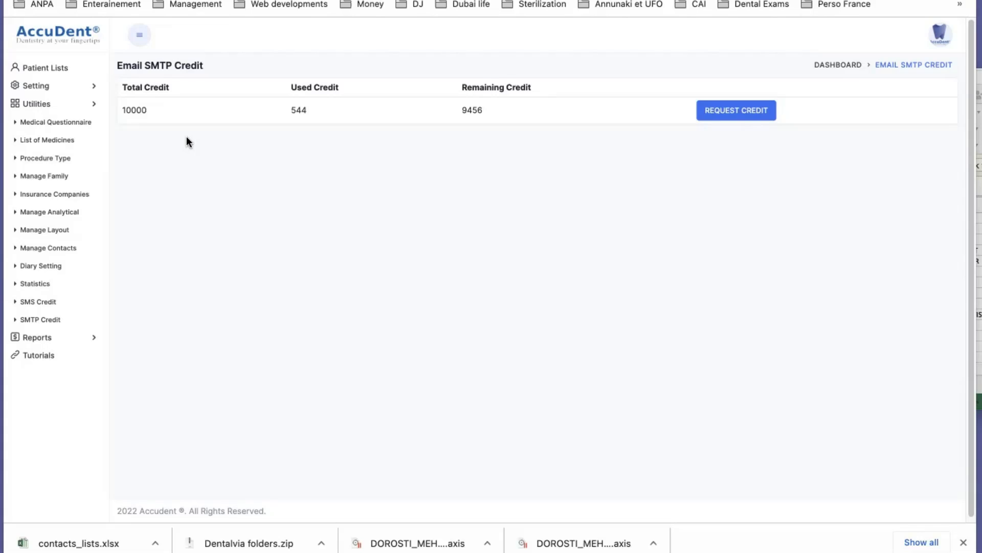
mouse_move(181, 144)
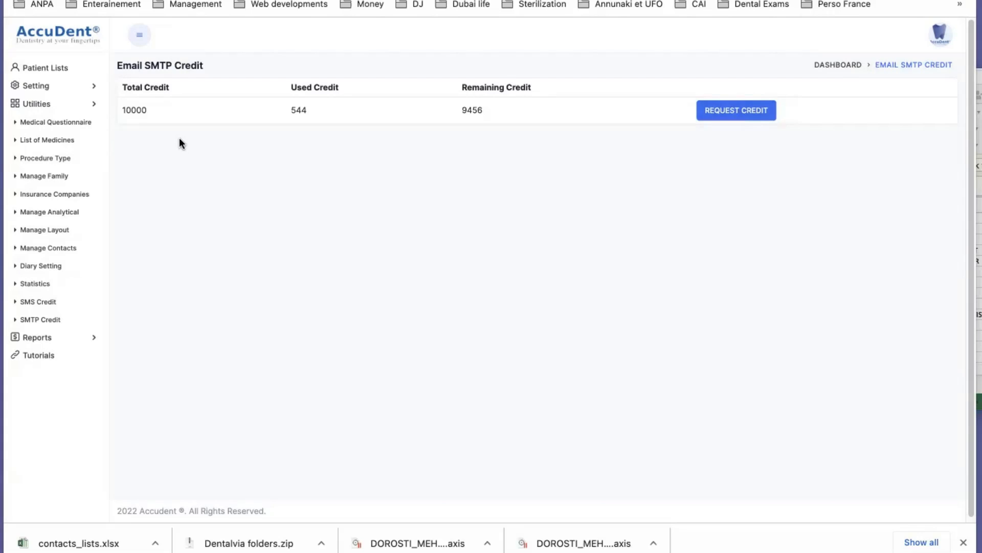
mouse_move(163, 78)
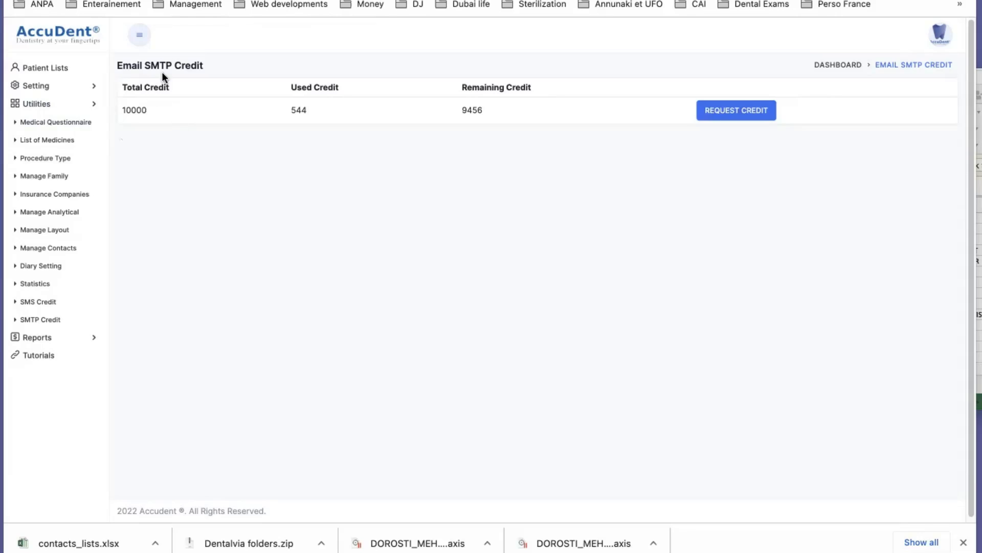
mouse_move(162, 226)
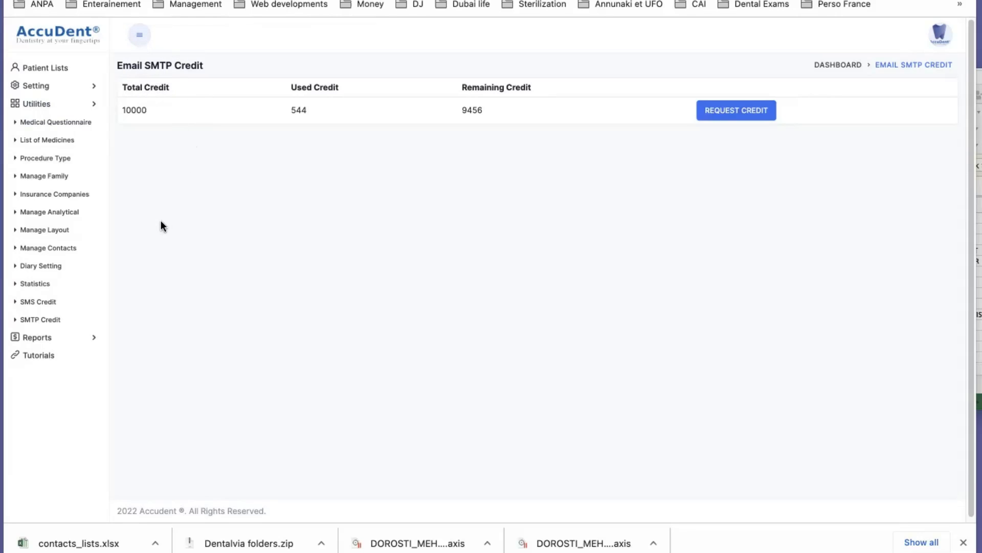
mouse_move(185, 183)
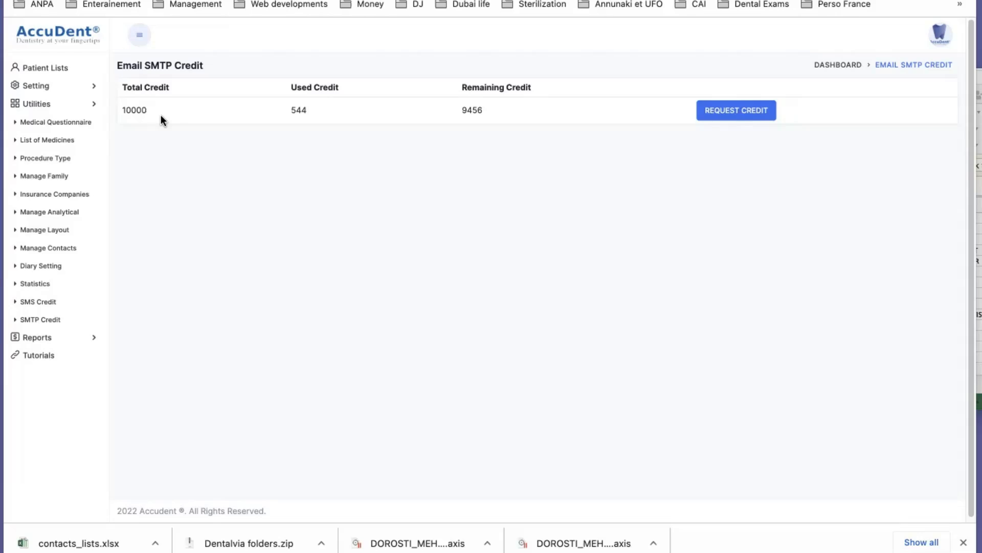
mouse_move(161, 121)
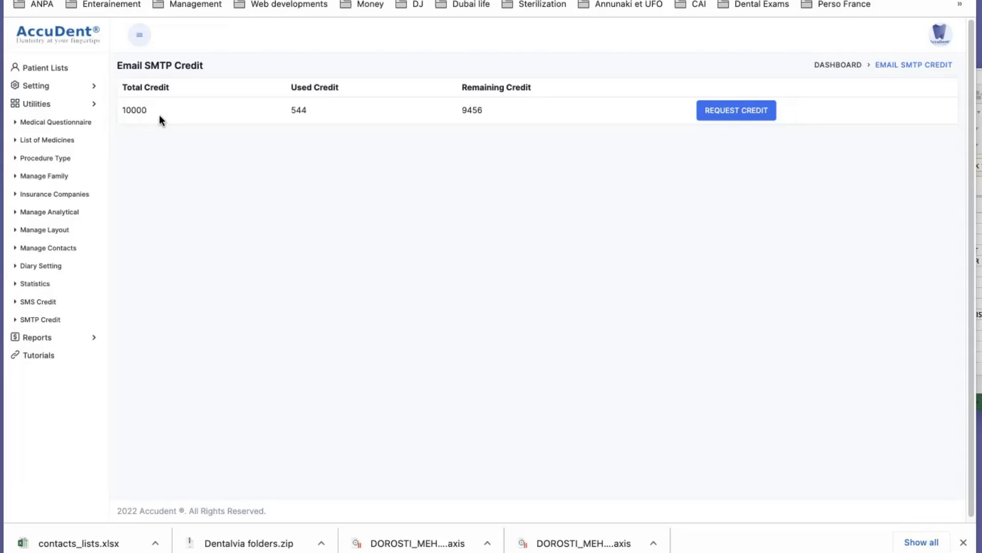
mouse_move(491, 144)
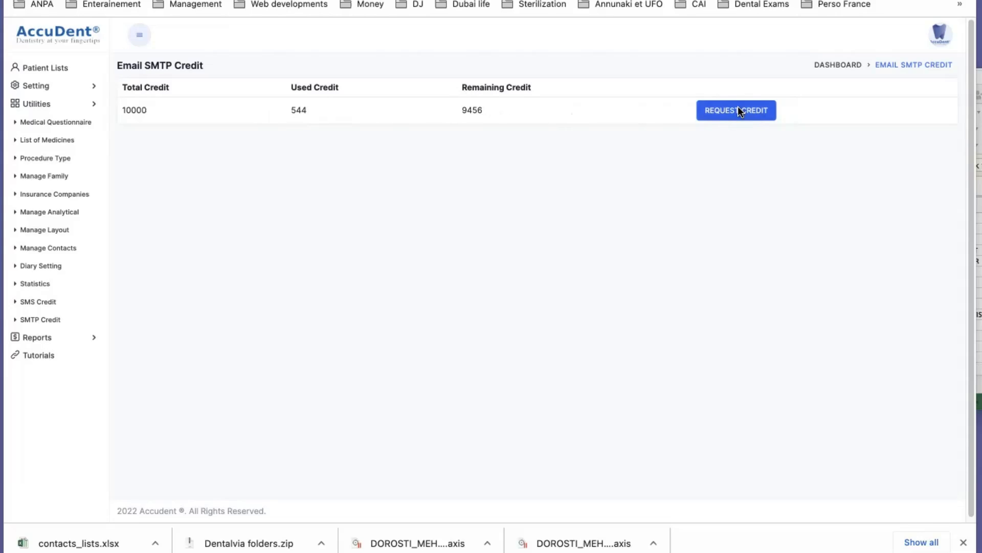
left_click(736, 110)
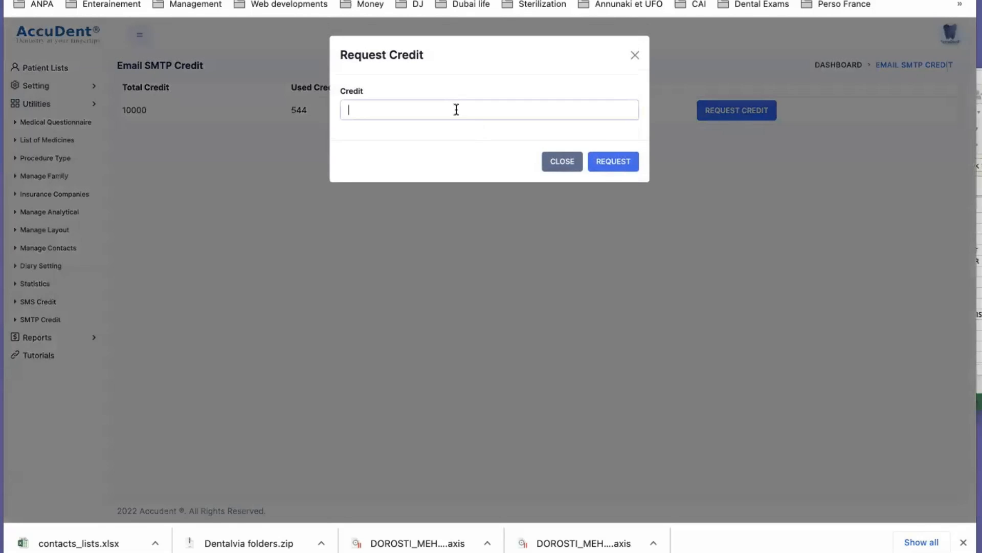
mouse_move(562, 161)
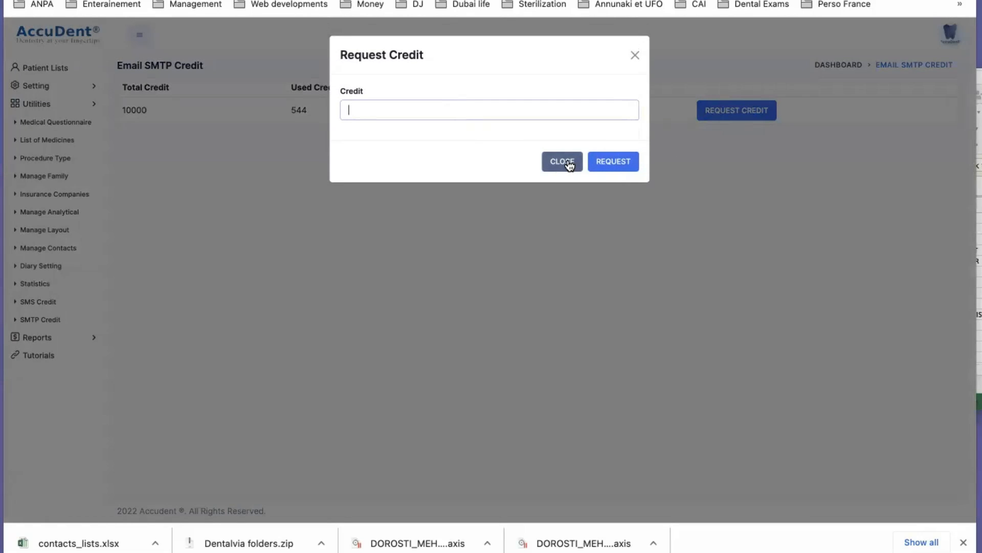
left_click(562, 160)
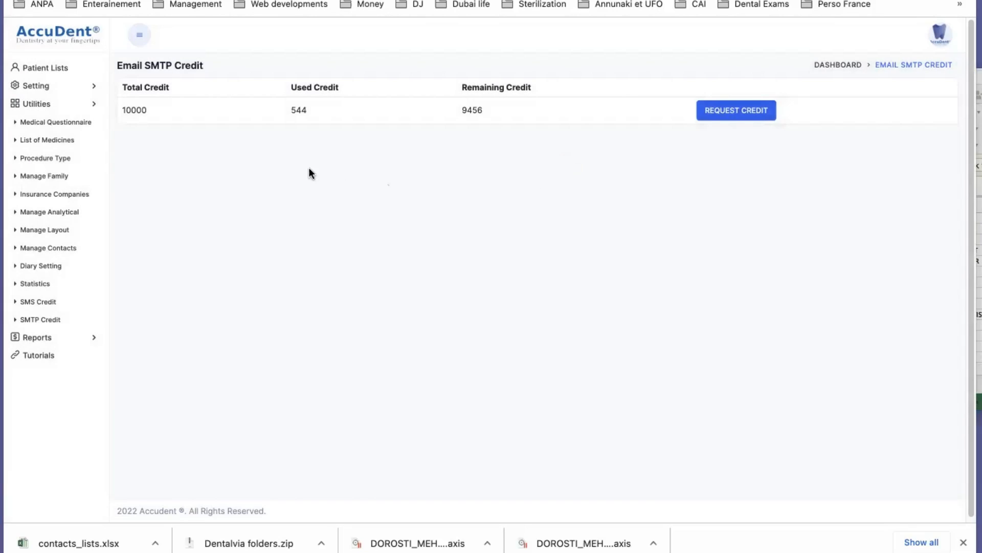
mouse_move(235, 148)
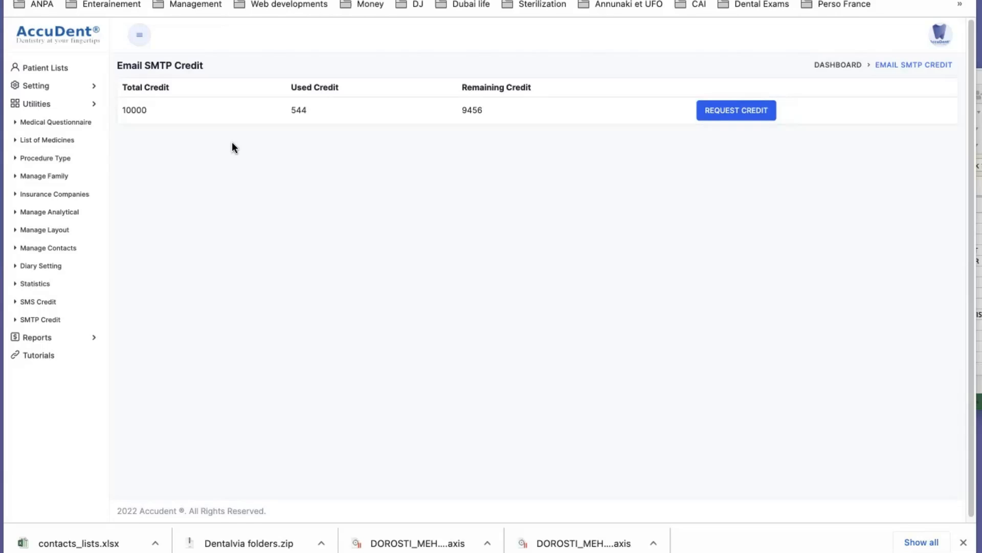
mouse_move(237, 145)
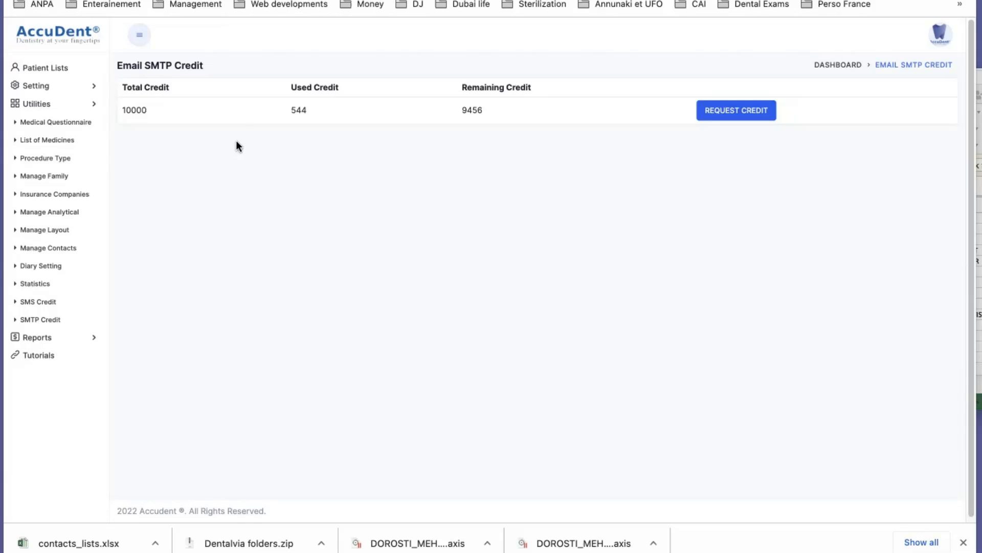
mouse_move(44, 67)
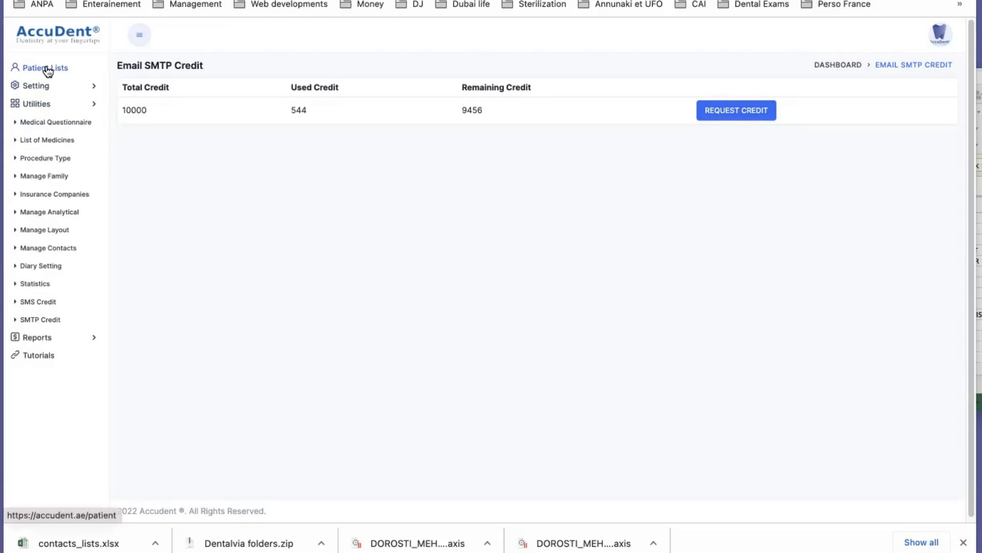
left_click(44, 68)
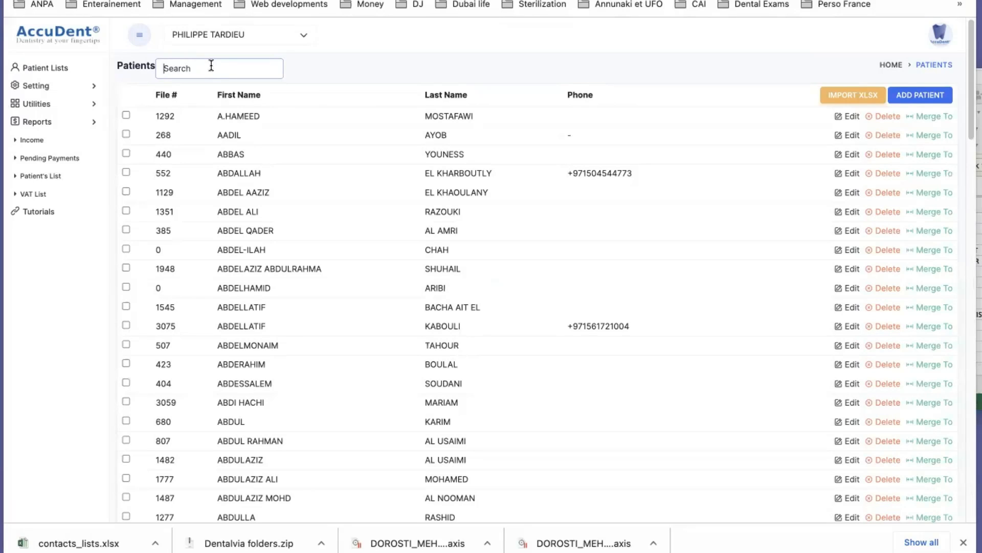
type("arsh")
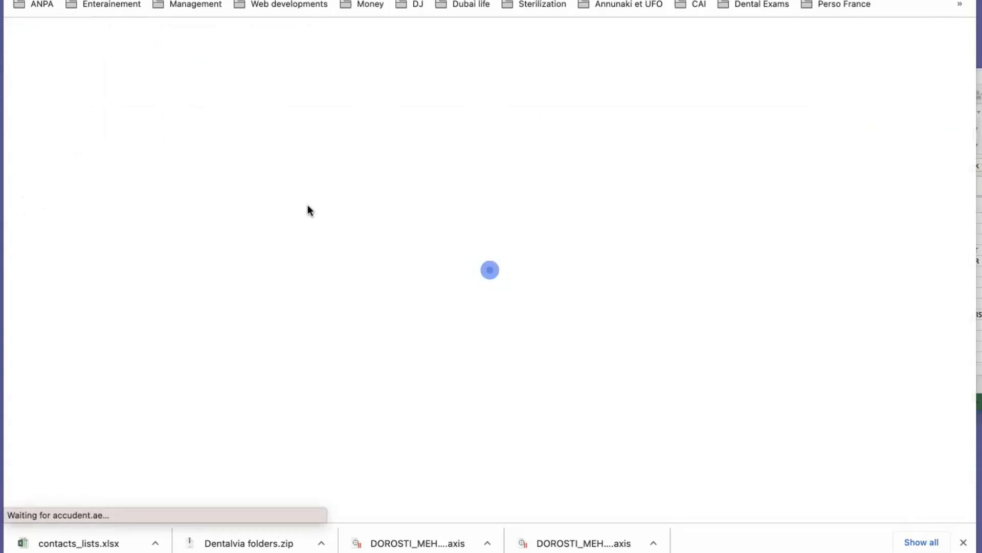
mouse_move(147, 220)
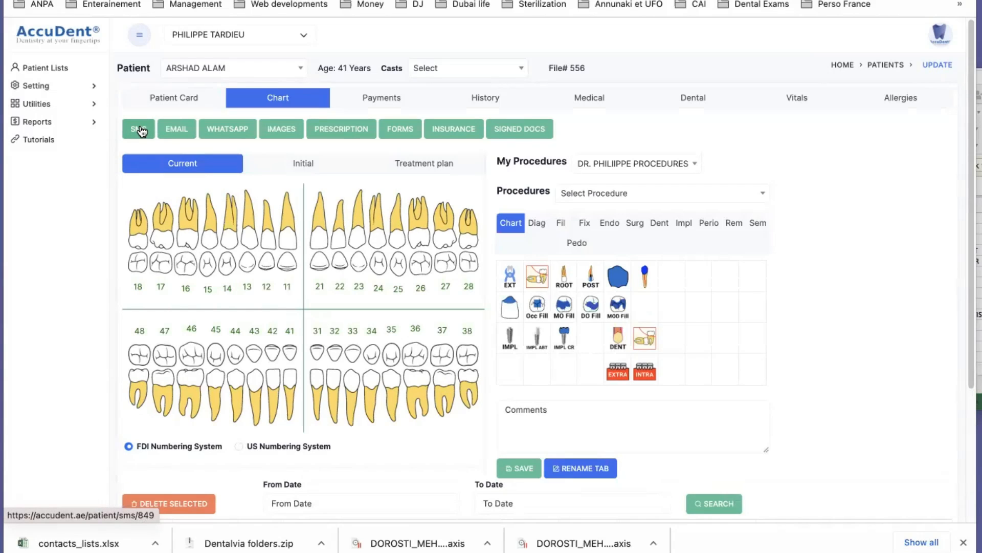
Start an SMS to the patient with the Appointment Reminder template and highlight its opening and clinic phone number
left_click(138, 129)
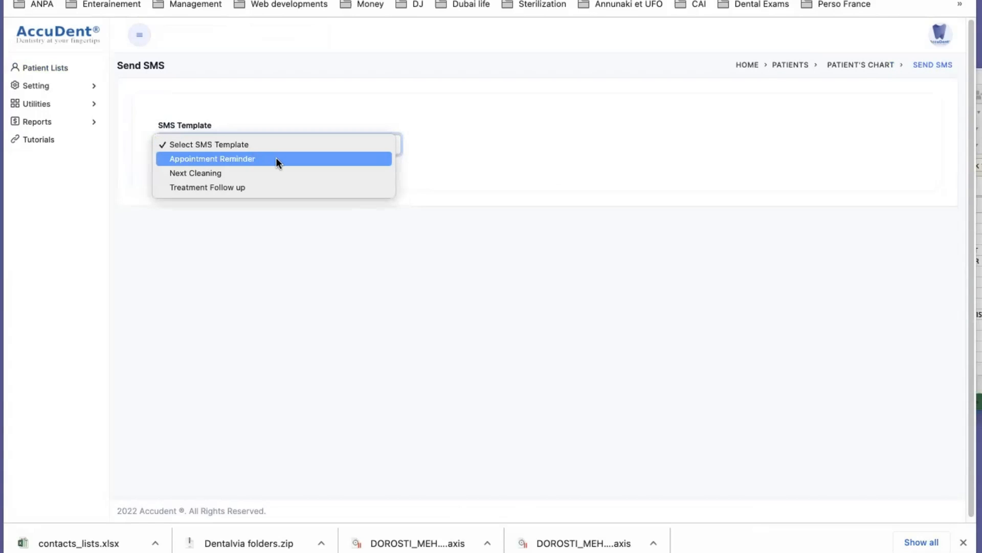
mouse_move(295, 144)
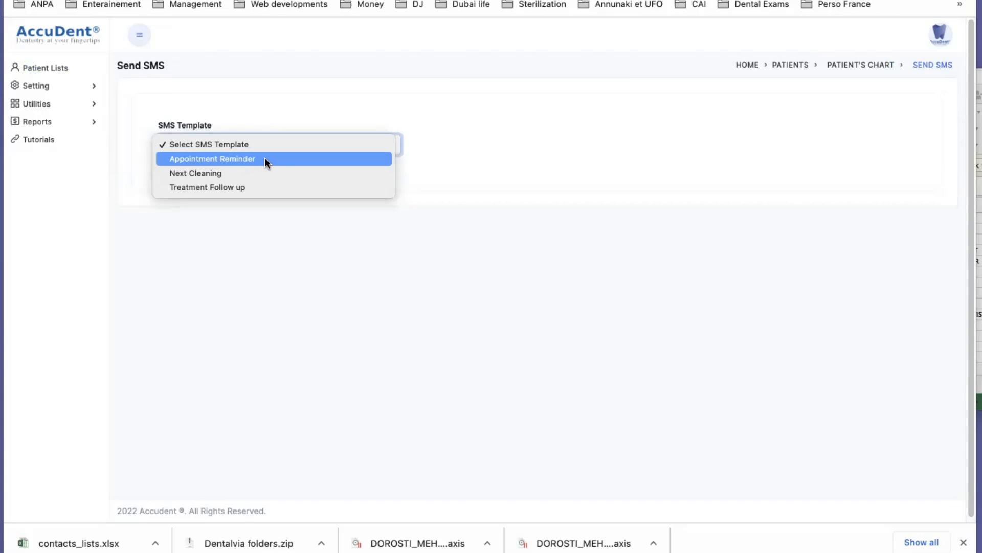
left_click(212, 157)
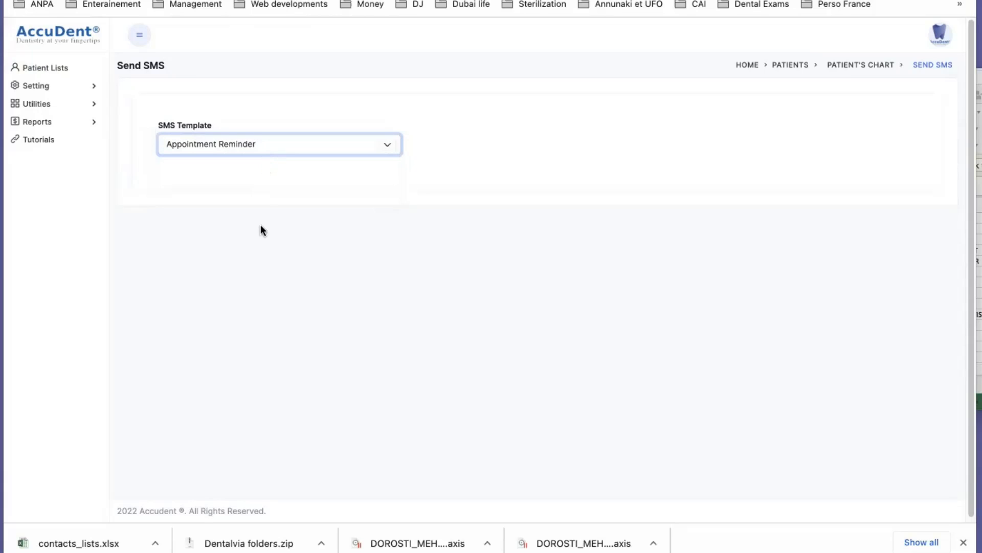
left_click(278, 145)
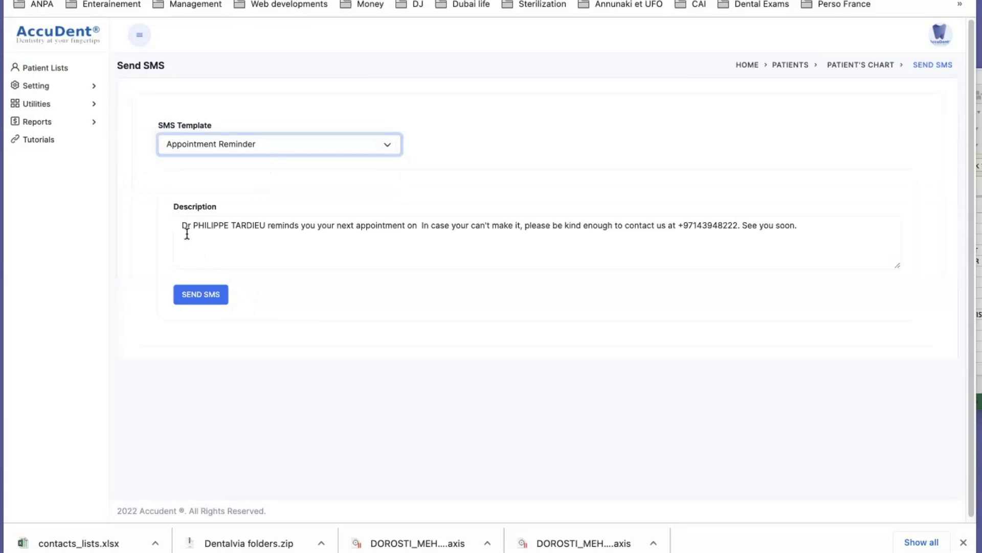
left_click_drag(182, 225, 316, 225)
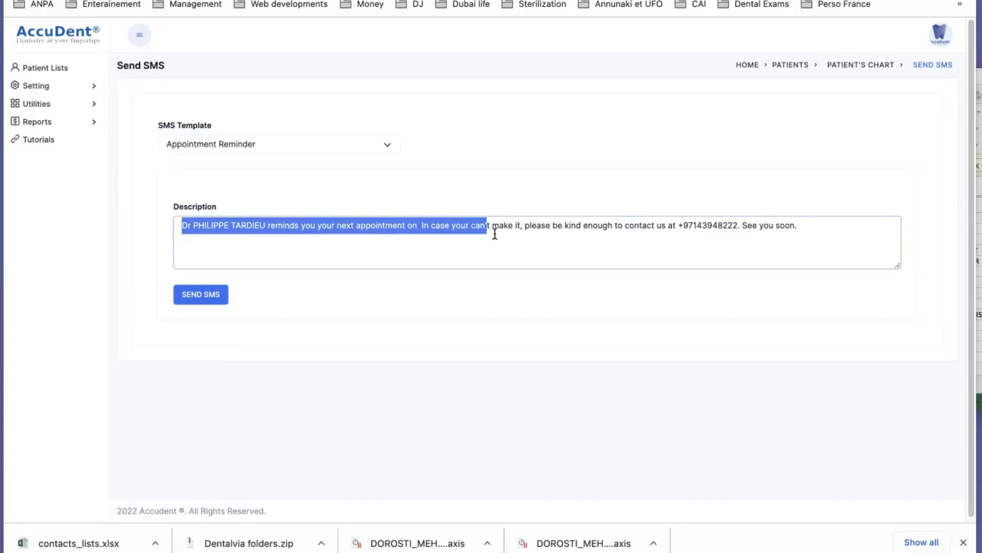
left_click_drag(485, 225, 658, 225)
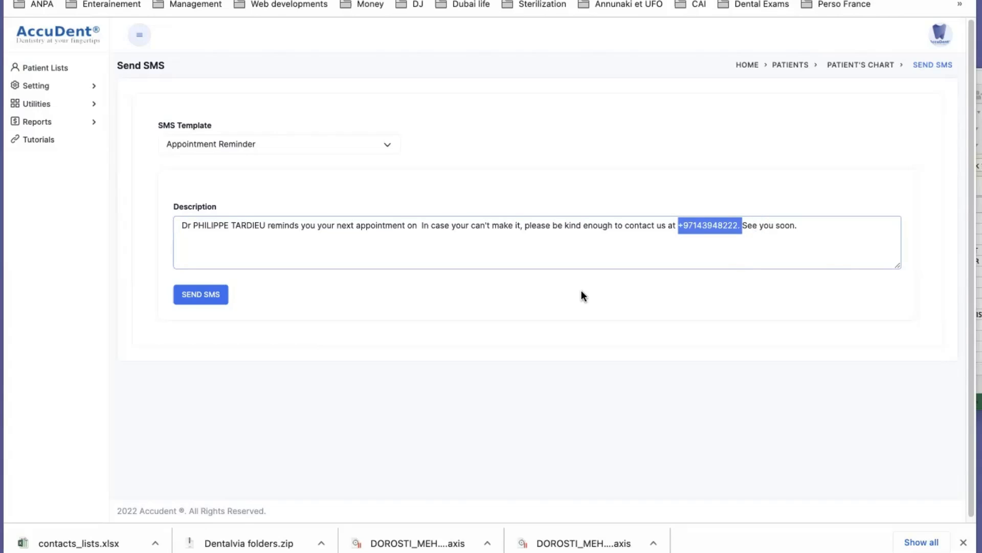
mouse_move(286, 303)
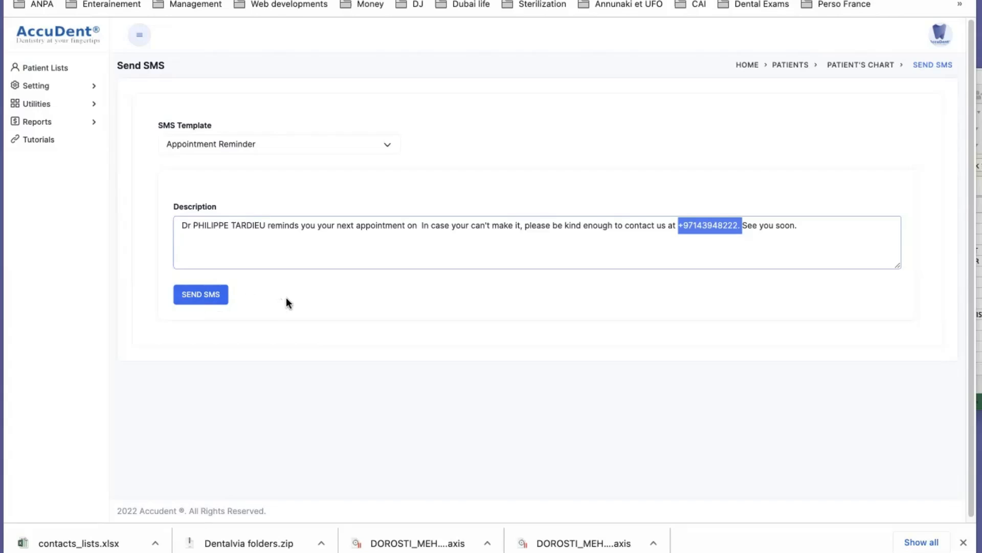
Try the Next Cleaning template, then settle on Treatment Follow up as the SMS message
left_click(278, 145)
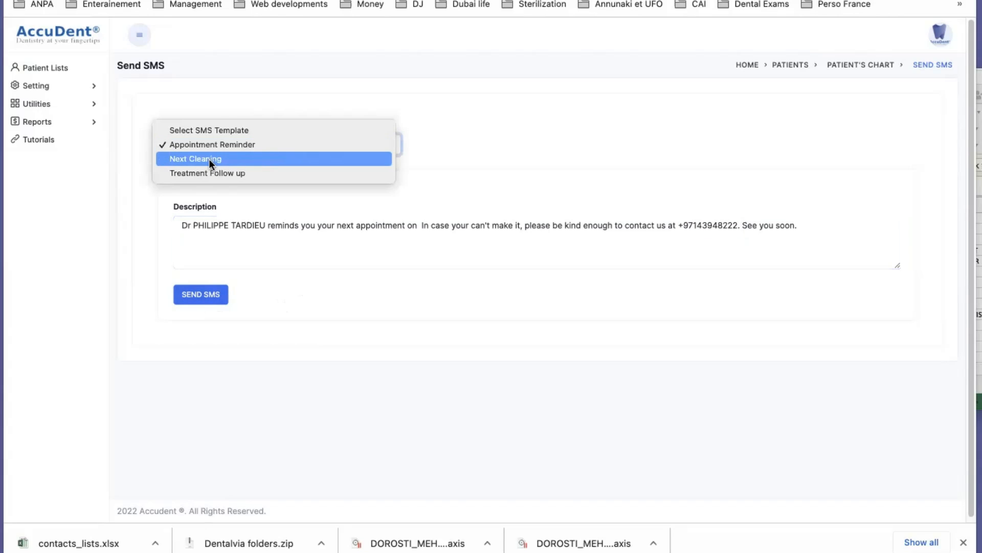
left_click(195, 159)
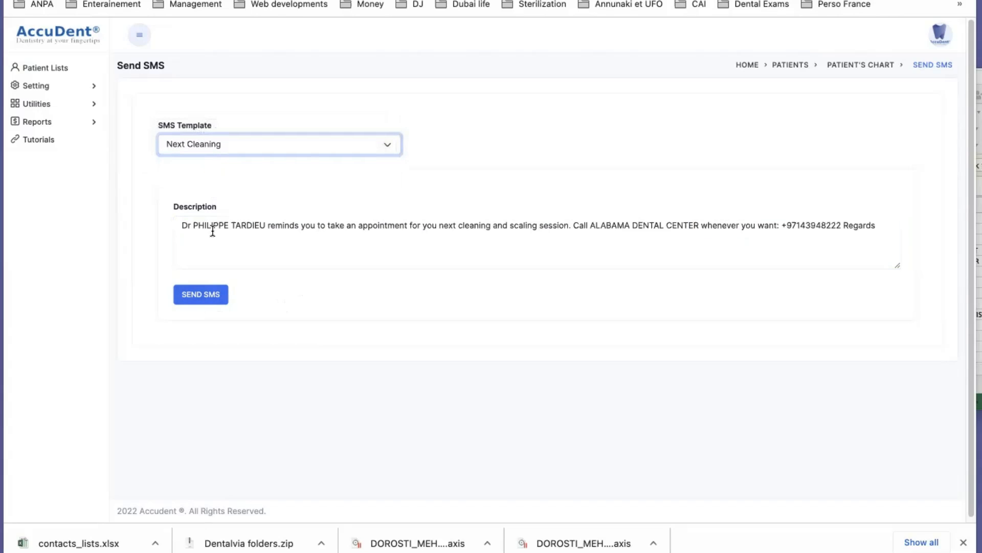
mouse_move(637, 232)
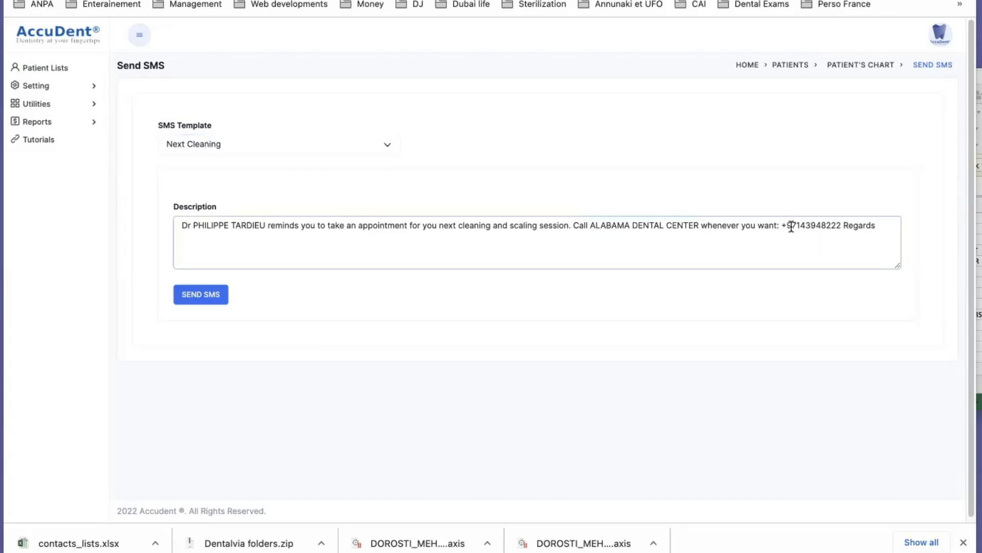
left_click(278, 144)
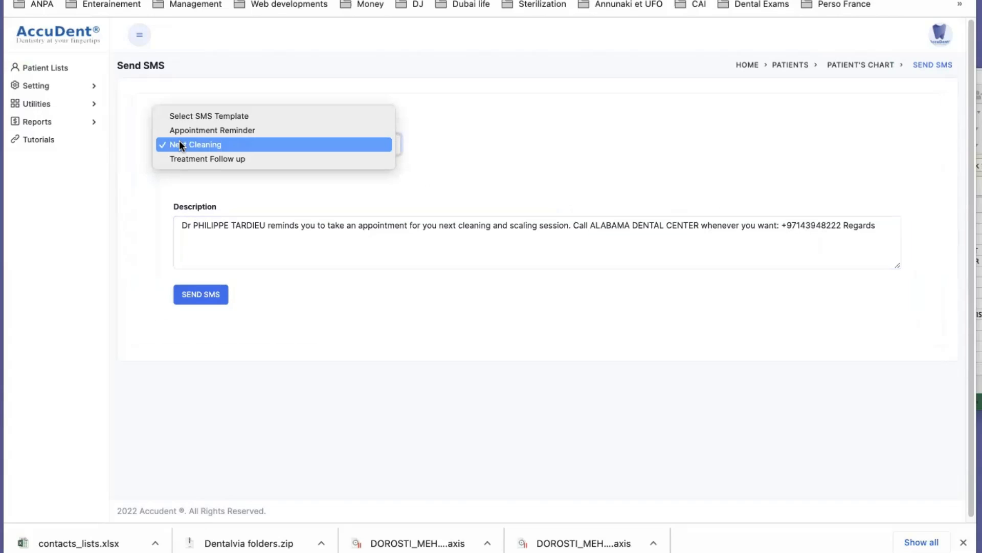
left_click(208, 158)
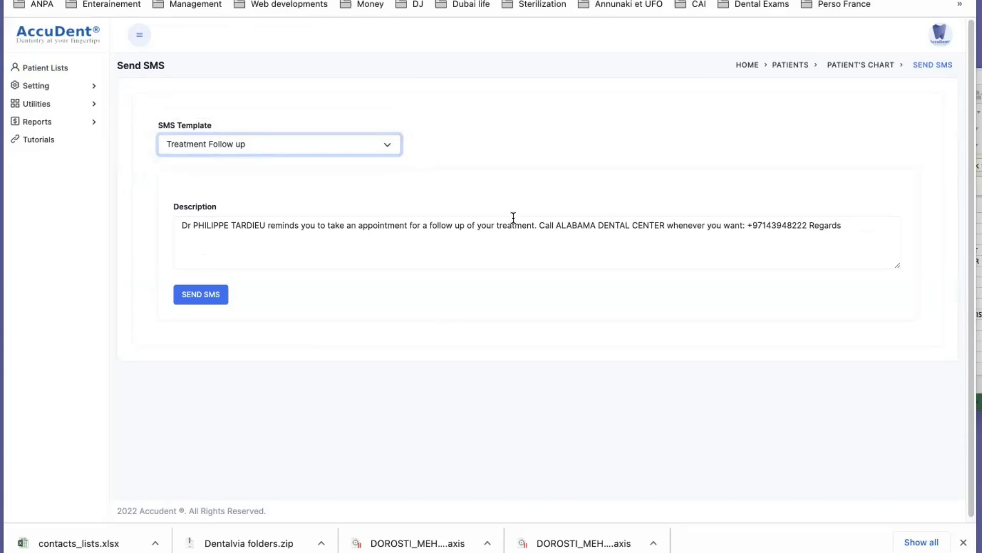
left_click(278, 144)
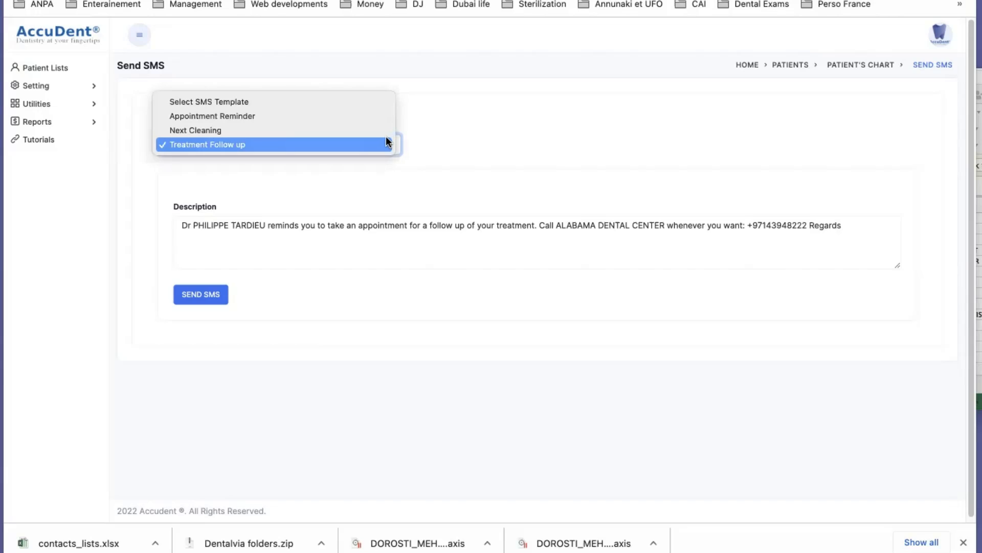
left_click(207, 145)
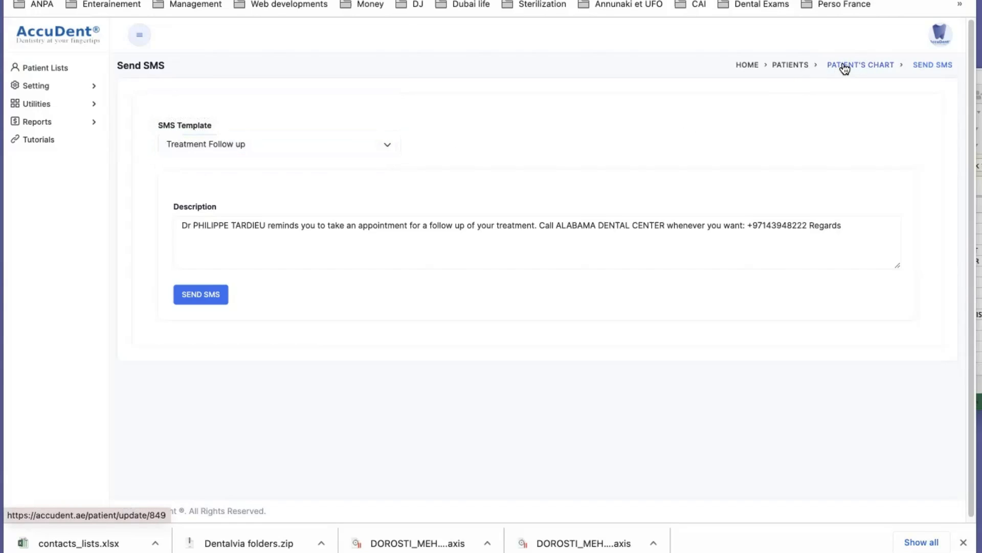
From the patient's chart start an email and browse the Email Templates list
left_click(861, 65)
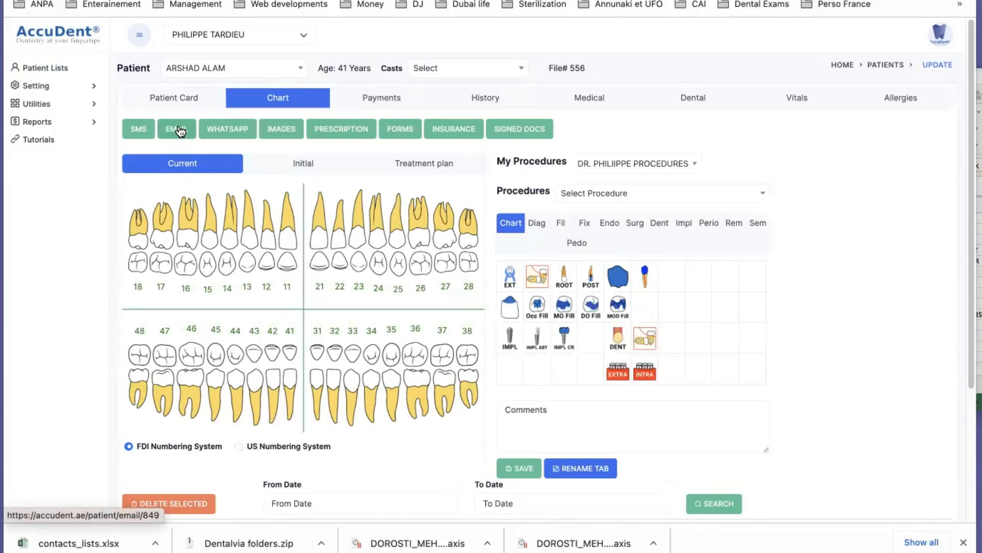
left_click(176, 129)
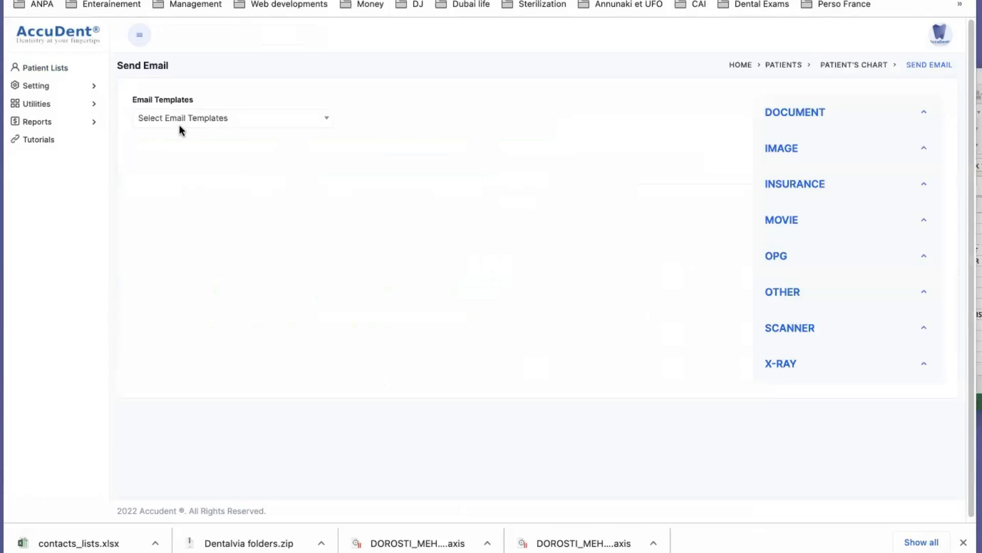
left_click(233, 117)
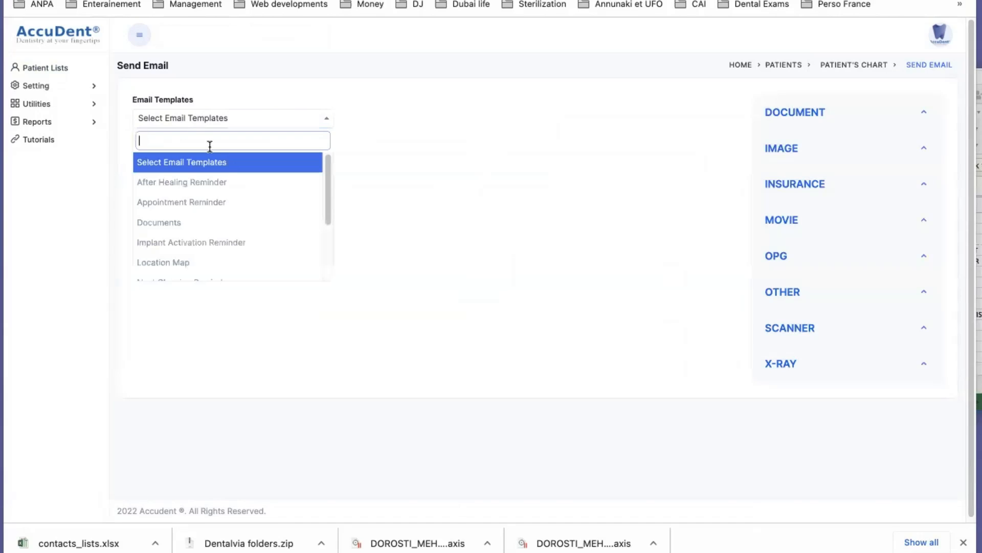
scroll("down", 3)
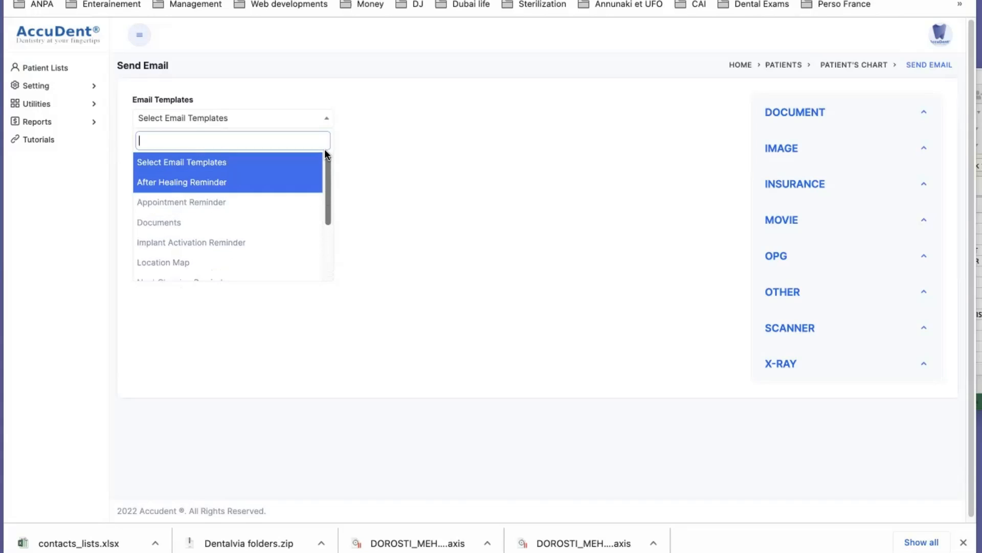
mouse_move(201, 177)
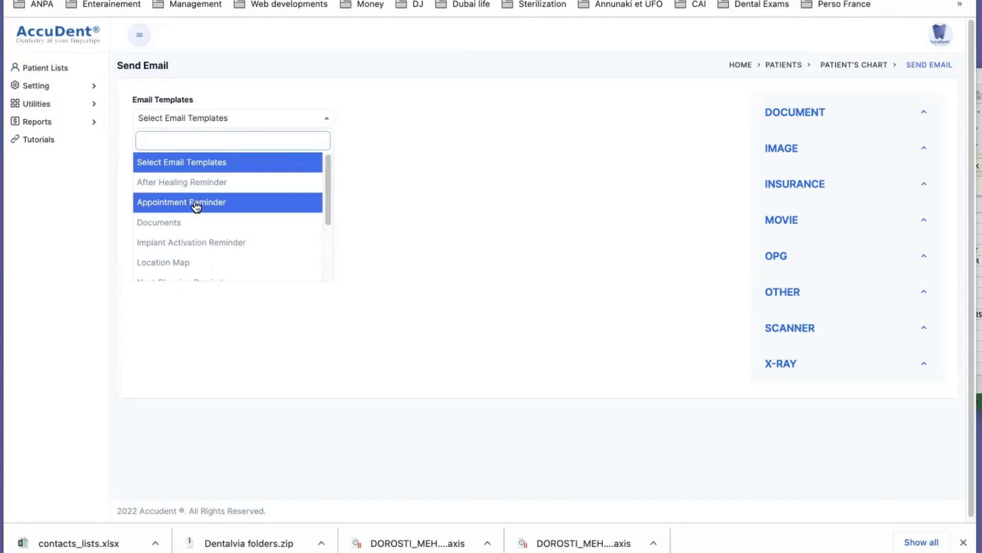
mouse_move(180, 222)
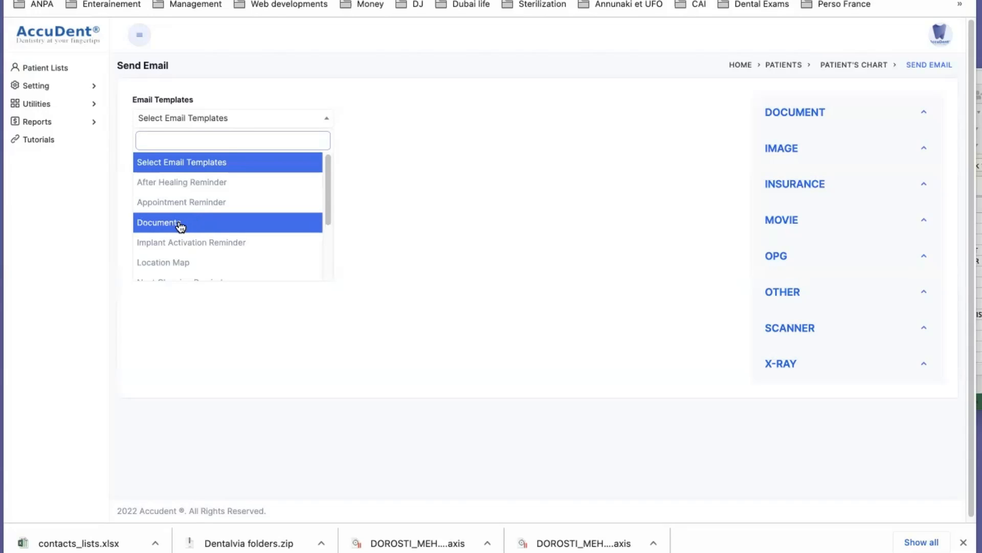
Apply the Documents email template, review the CC contacts list and focus the Document attachment field
left_click(160, 222)
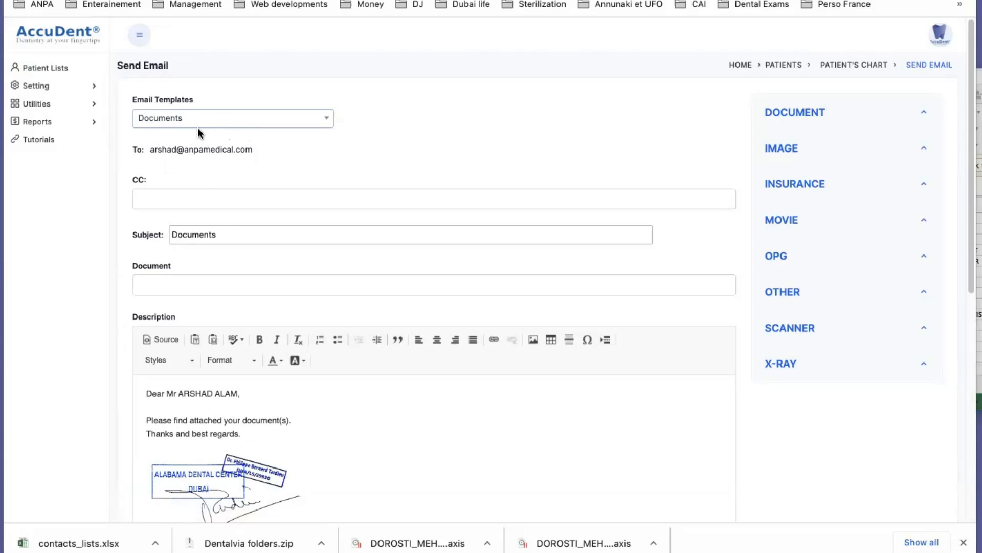
mouse_move(191, 156)
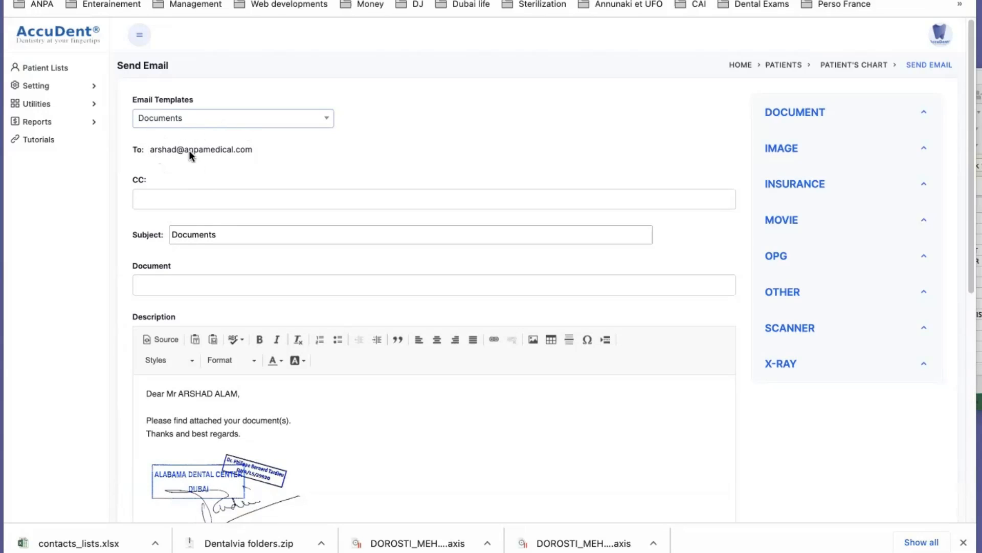
left_click(432, 199)
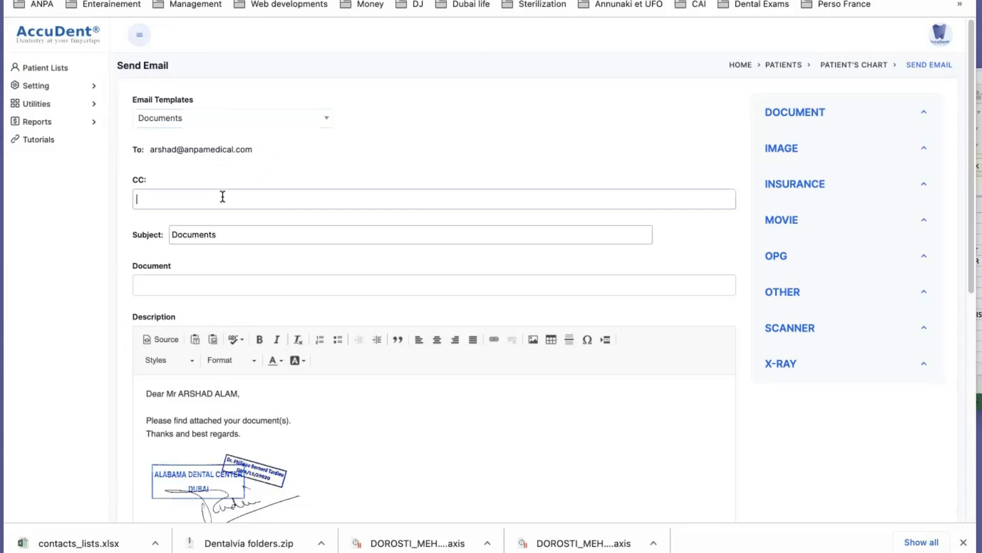
left_click(432, 198)
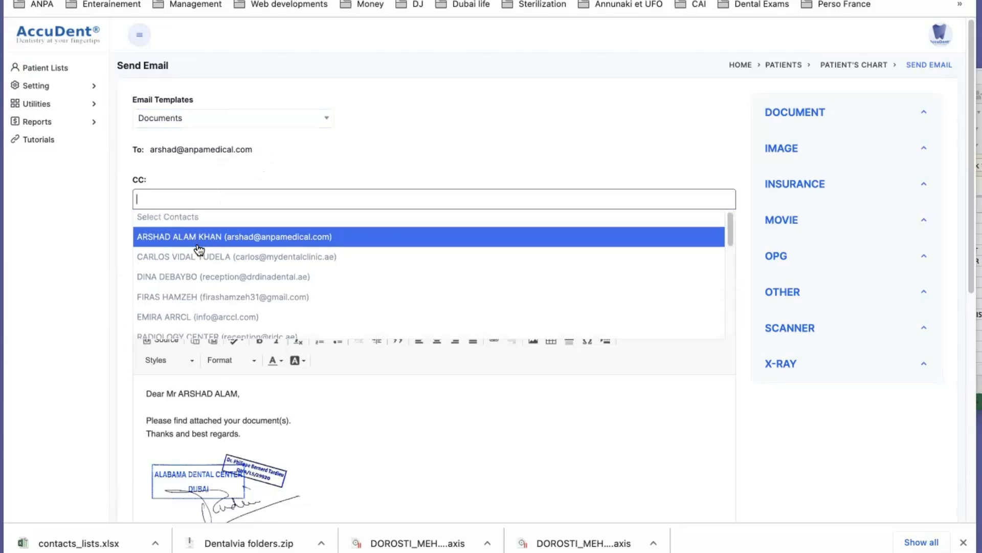
scroll("down", 3)
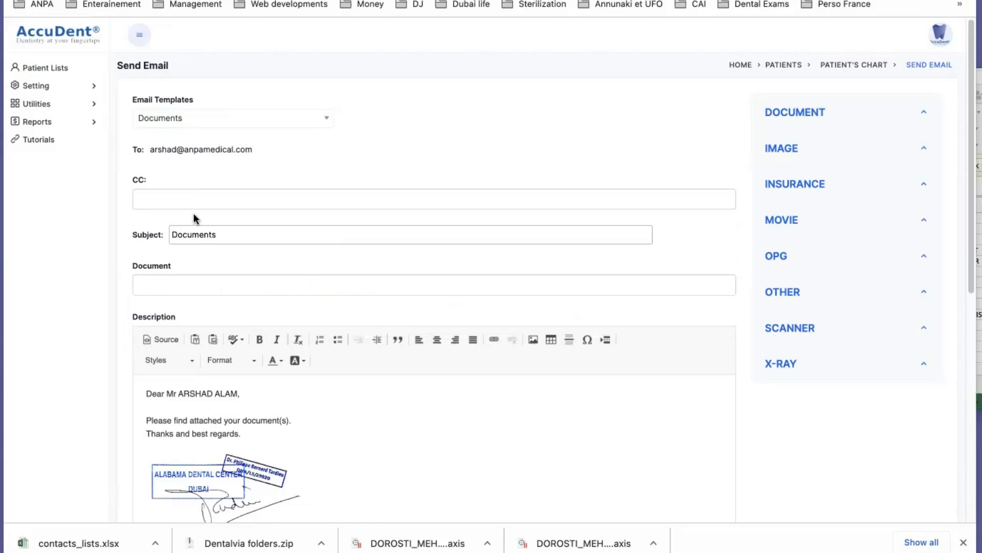
left_click(433, 284)
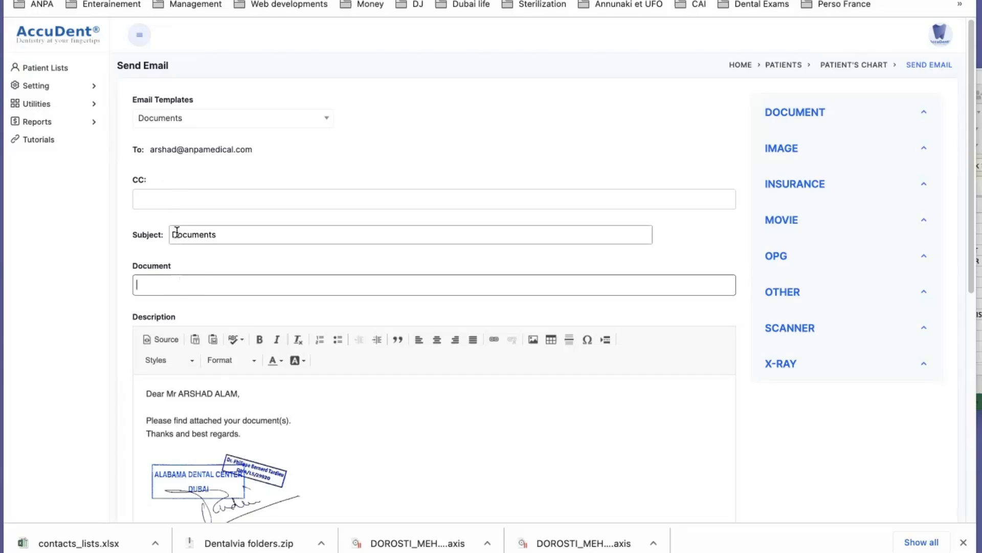
Insert the patient's saved photo into the email body after the attachment message
scroll("down", 3)
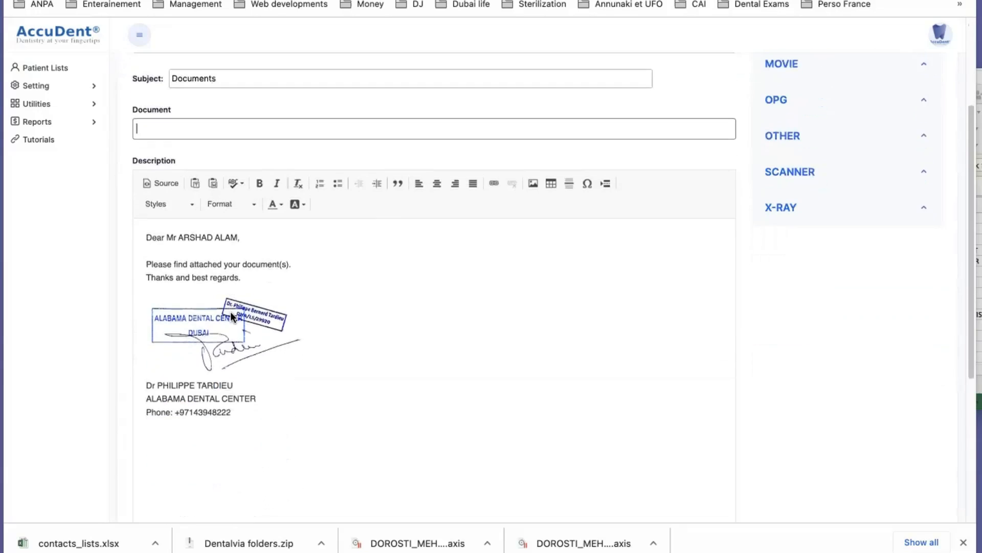
mouse_move(262, 429)
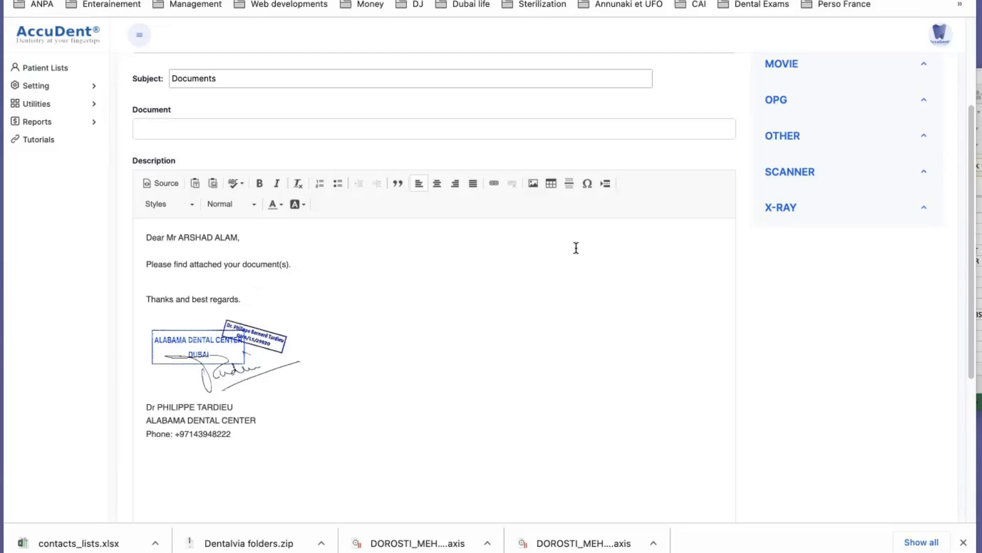
left_click(779, 208)
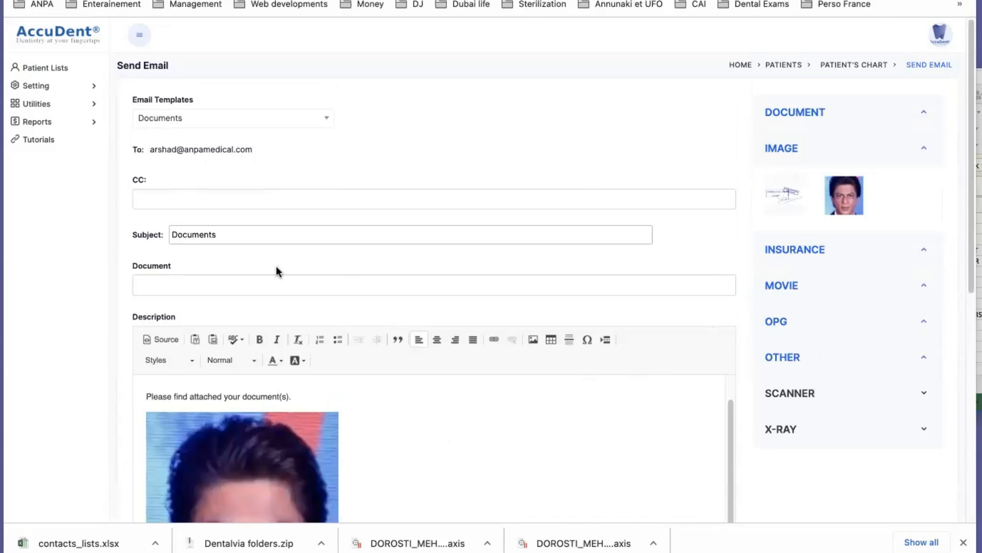
left_click(233, 118)
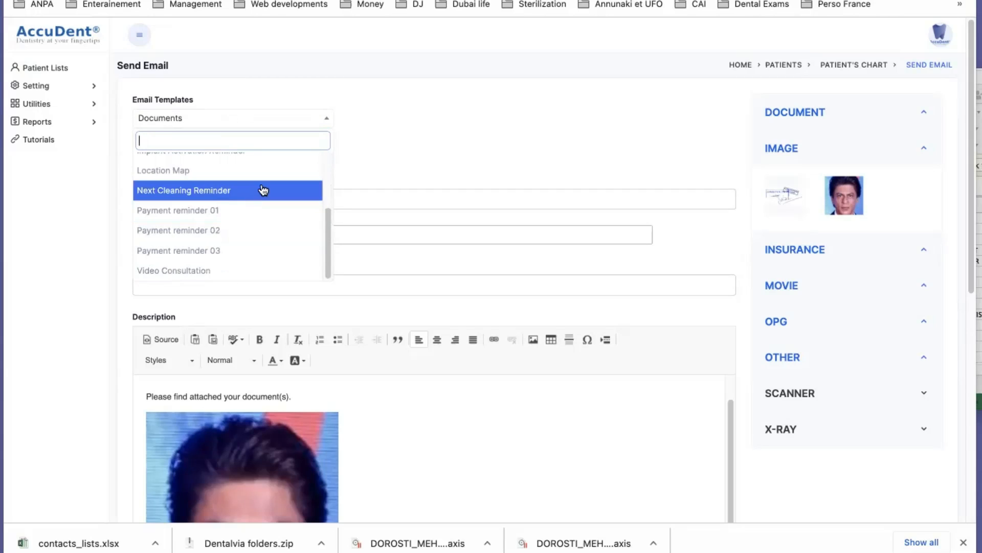
mouse_move(227, 210)
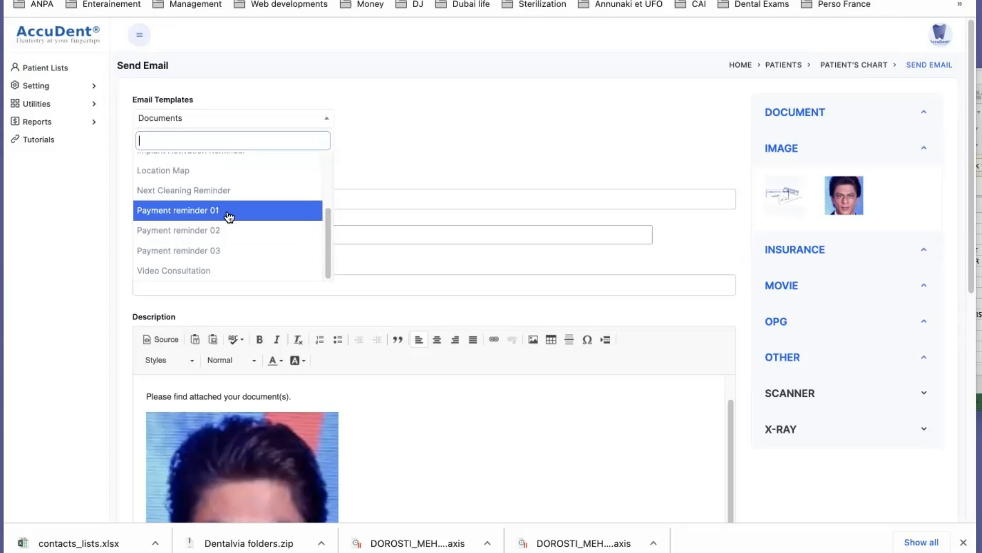
Apply the Payment reminder 01 template, filling the subject and honorarium payment message
left_click(177, 210)
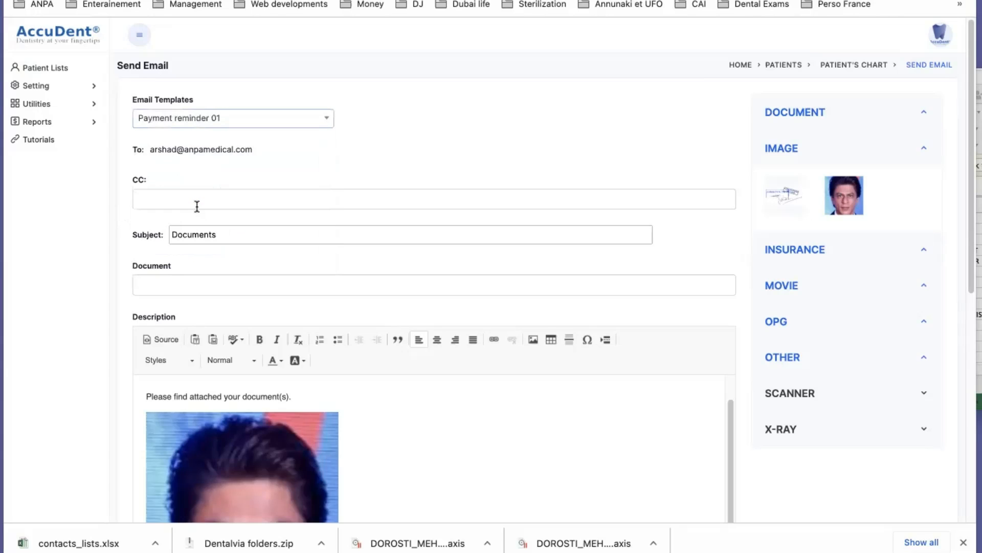
scroll("down", 3)
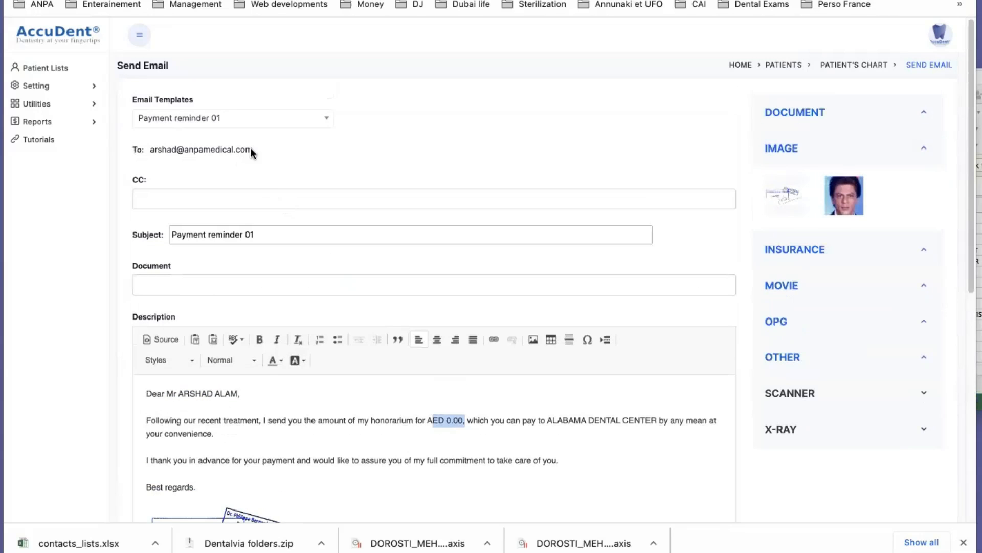
left_click(233, 118)
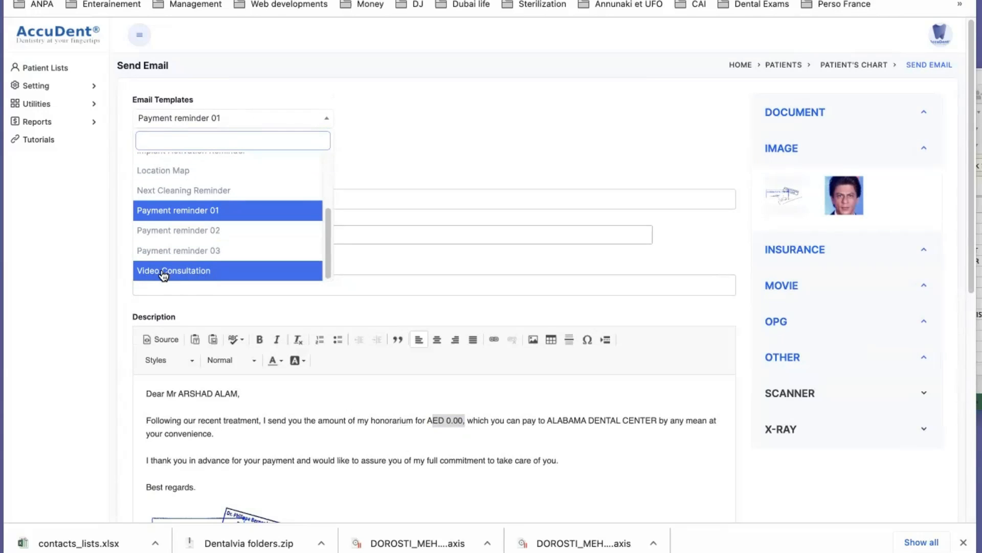
mouse_move(183, 274)
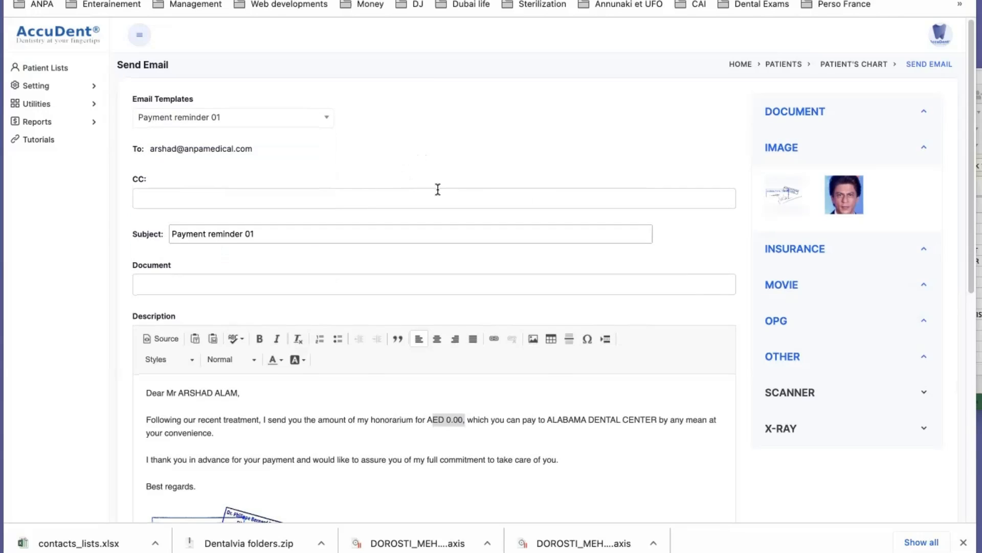
scroll("down", 3)
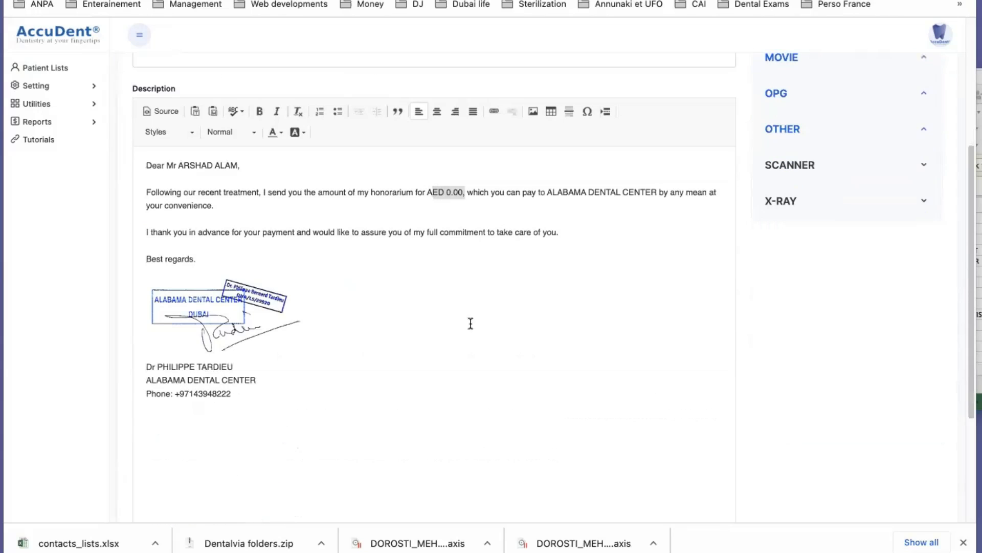